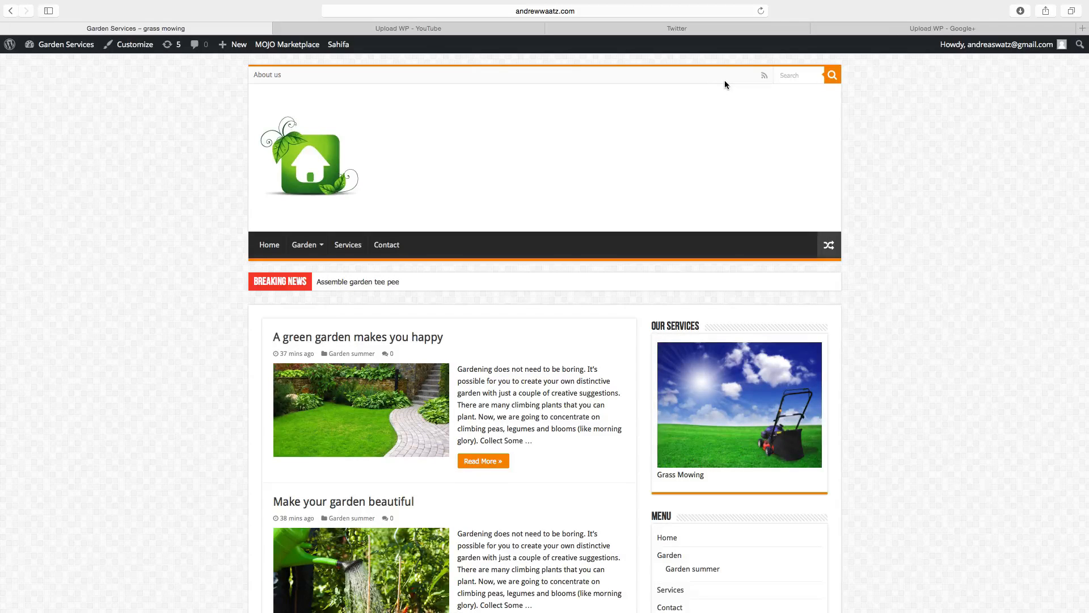
mouse_move(338, 44)
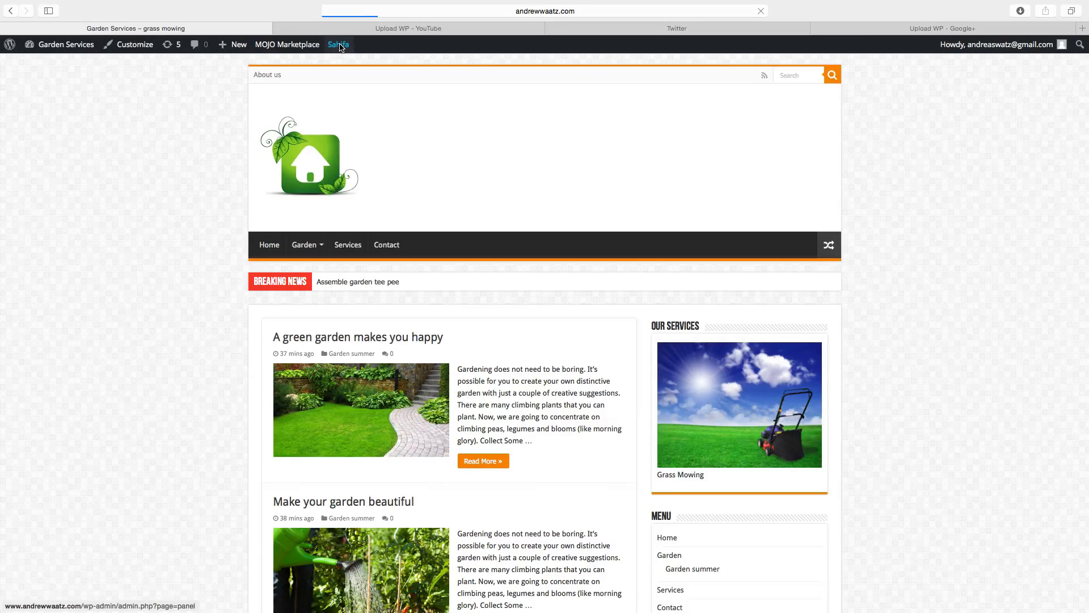
Open the Sahifa Theme Settings page from the admin toolbar.
click(338, 45)
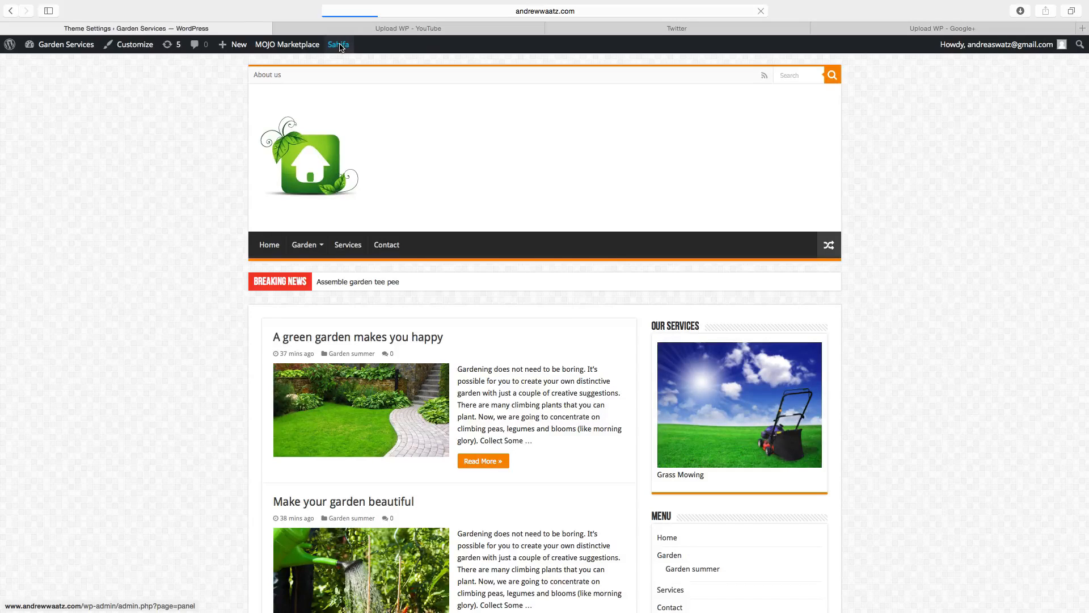
click(338, 44)
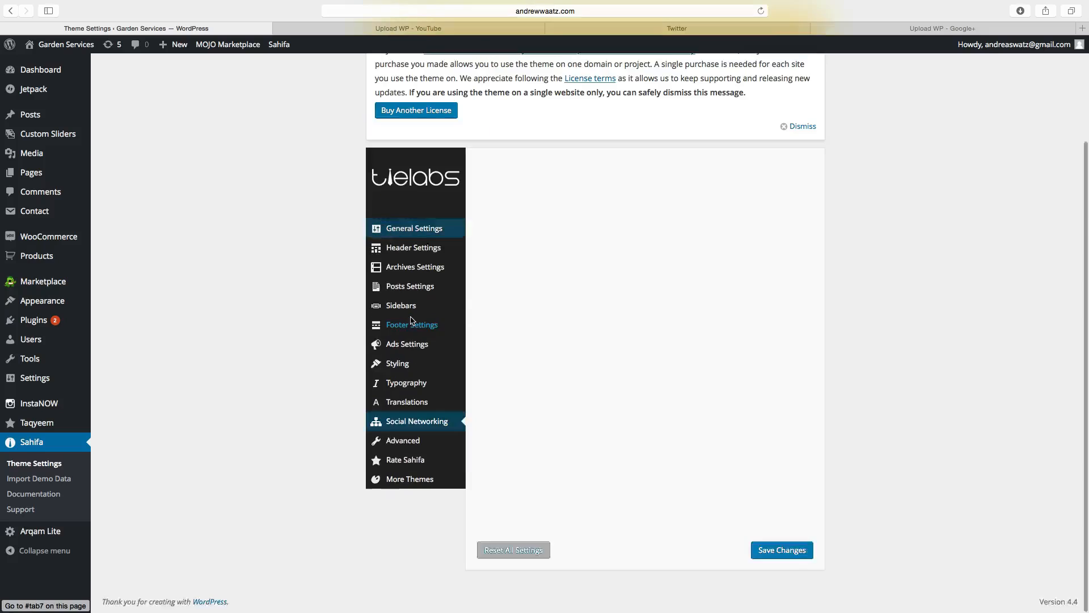
Show the Social Networking section and scroll through its social profile URL fields.
click(417, 421)
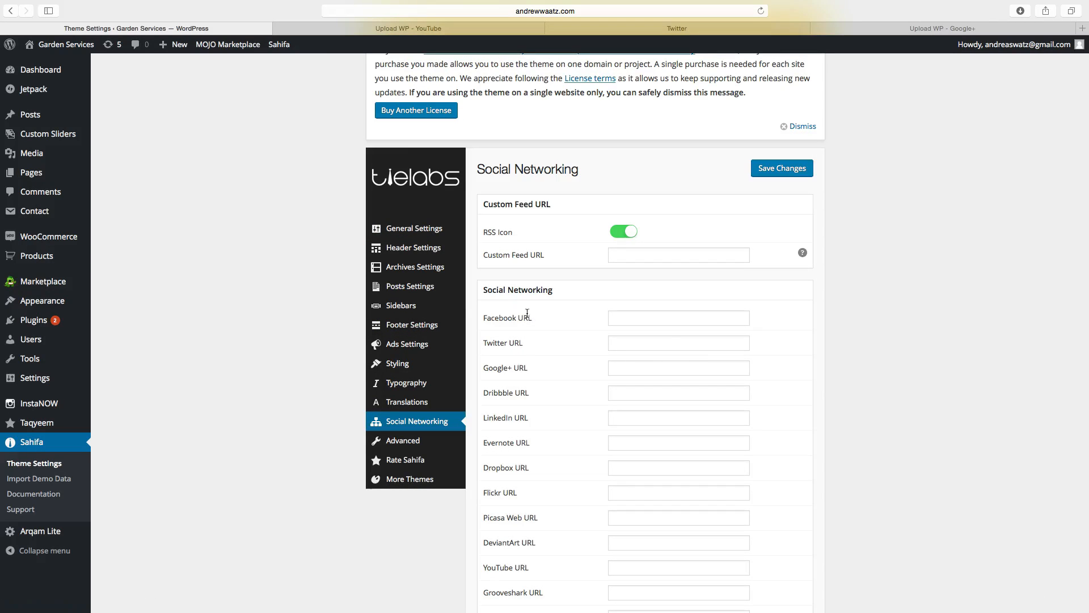
scroll(down, 3)
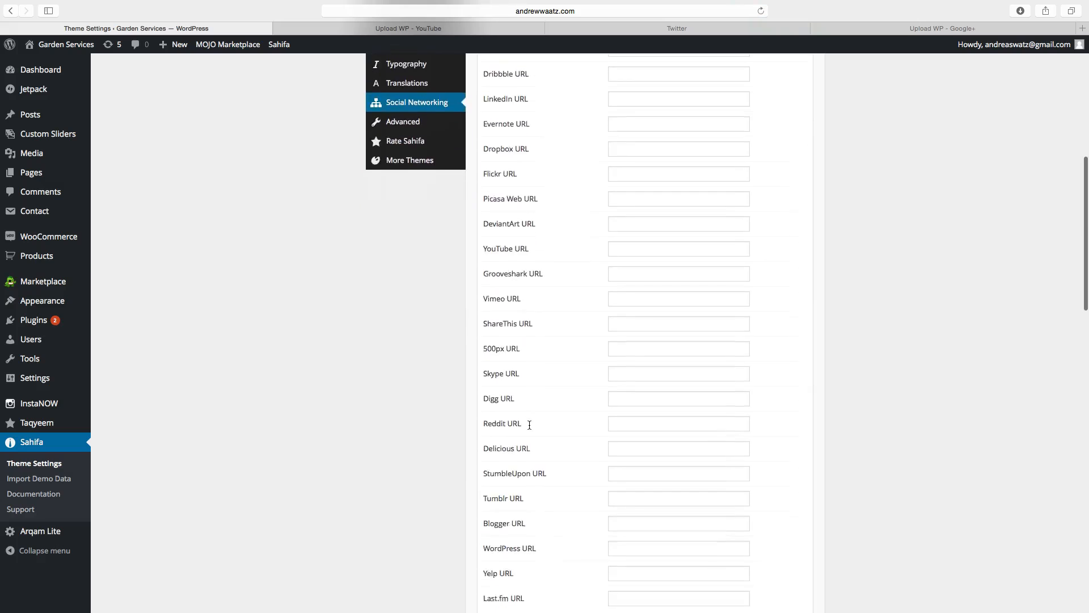
scroll(up, 3)
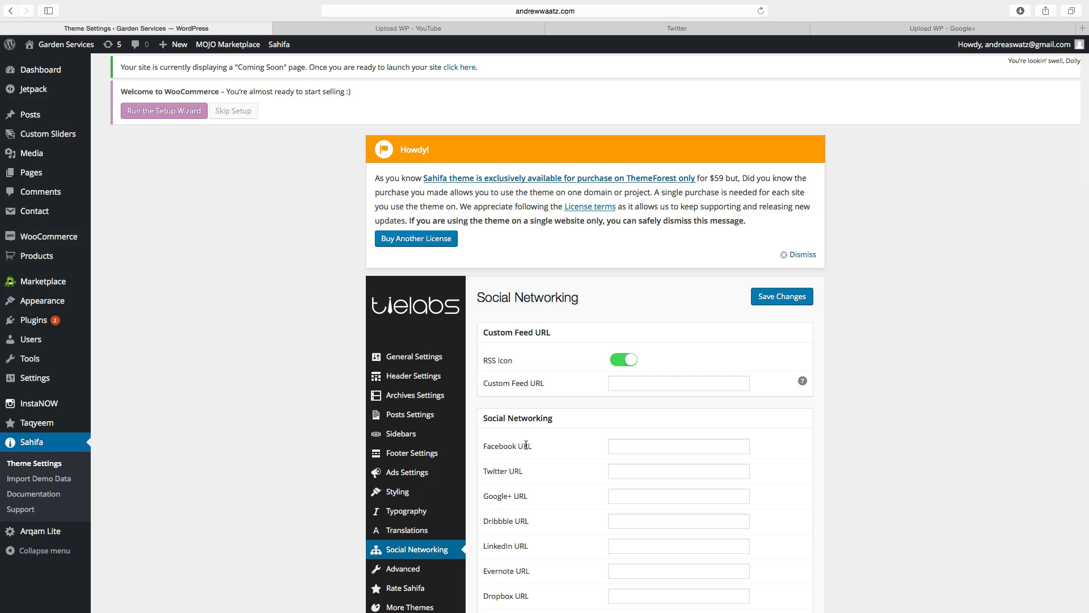
mouse_move(394, 28)
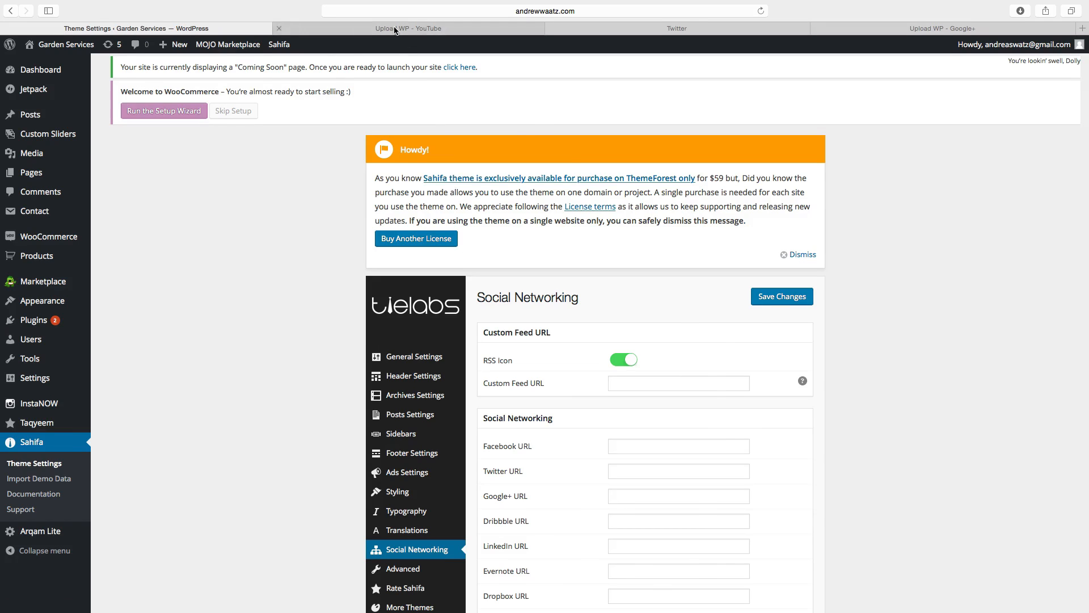
Enter youtube.com/user/UploadWordPress into the YouTube URL field.
click(400, 28)
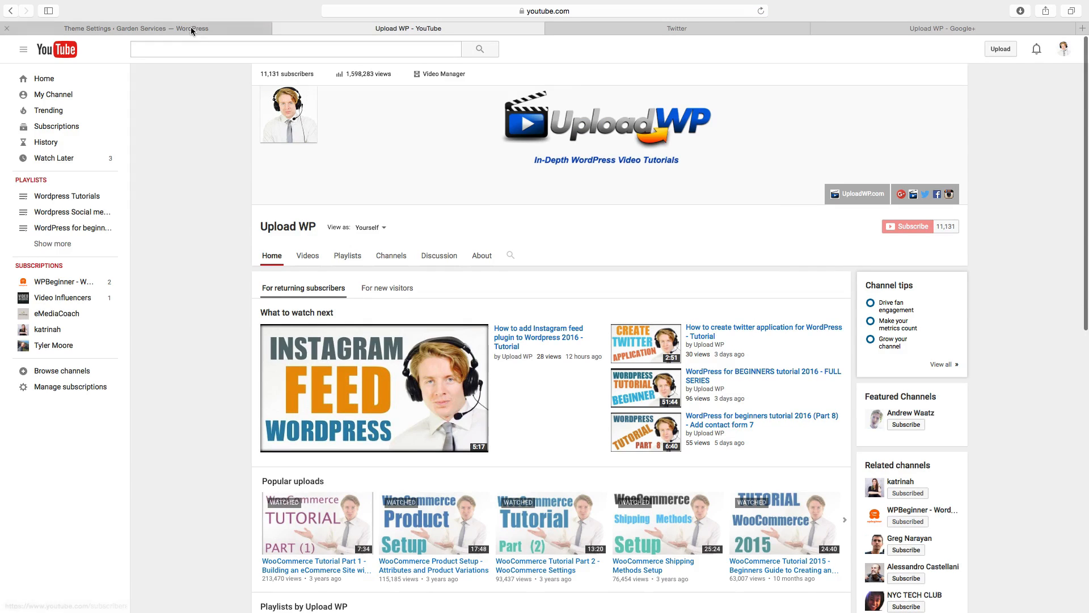
click(132, 28)
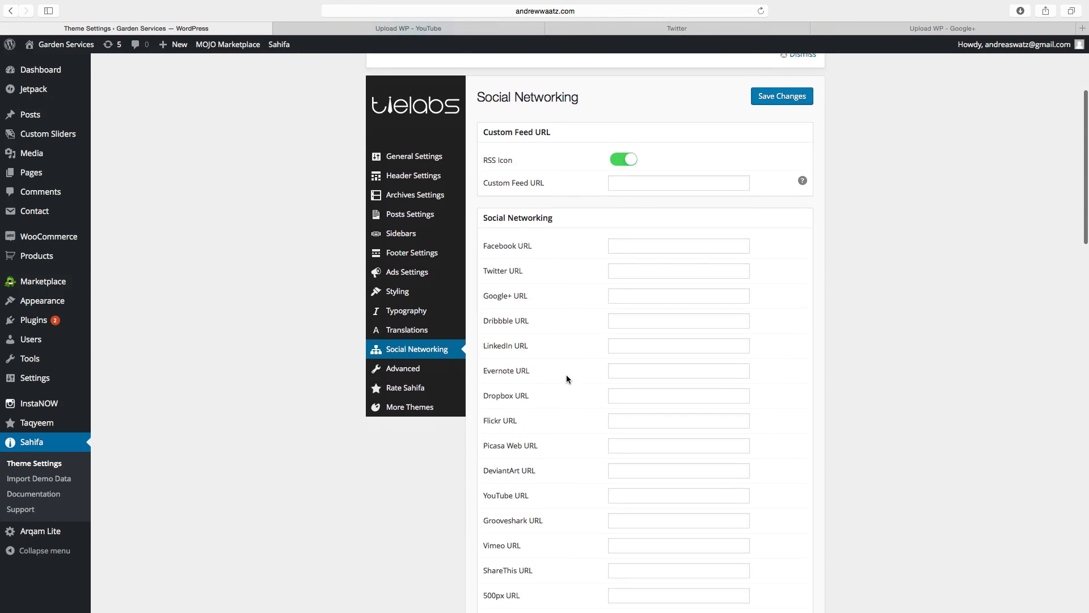
scroll(down, 3)
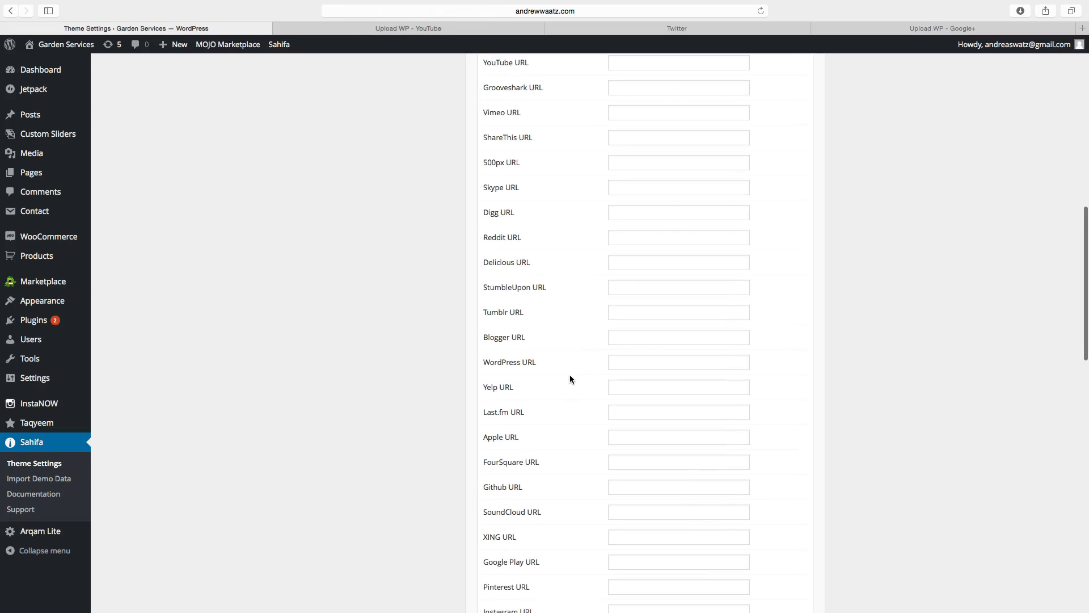
scroll(down, 3)
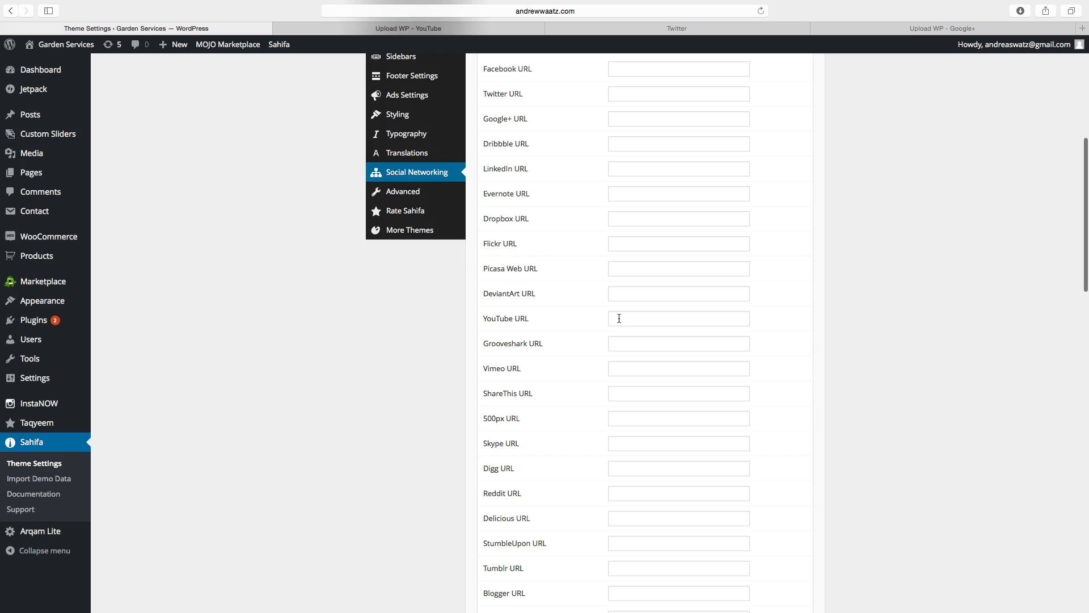
click(678, 318)
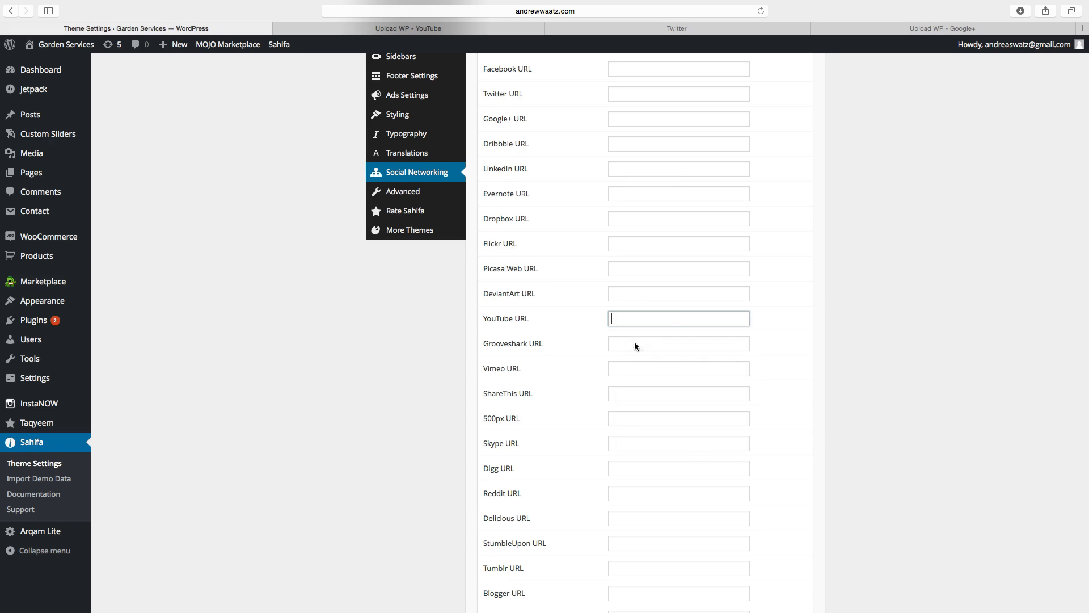
text(youtube.com/user/UploadWordPress)
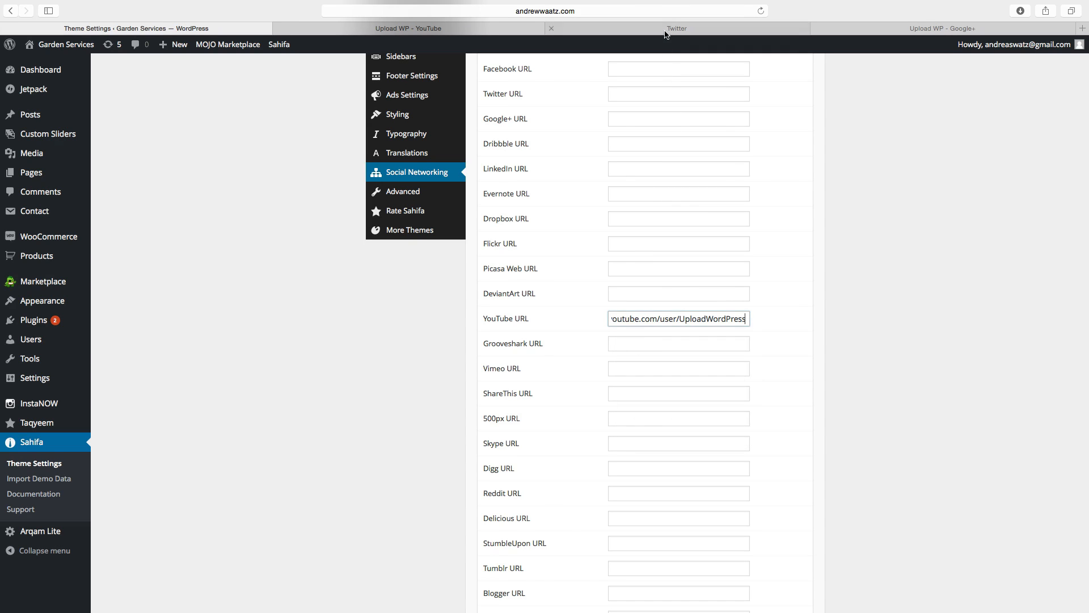
click(675, 28)
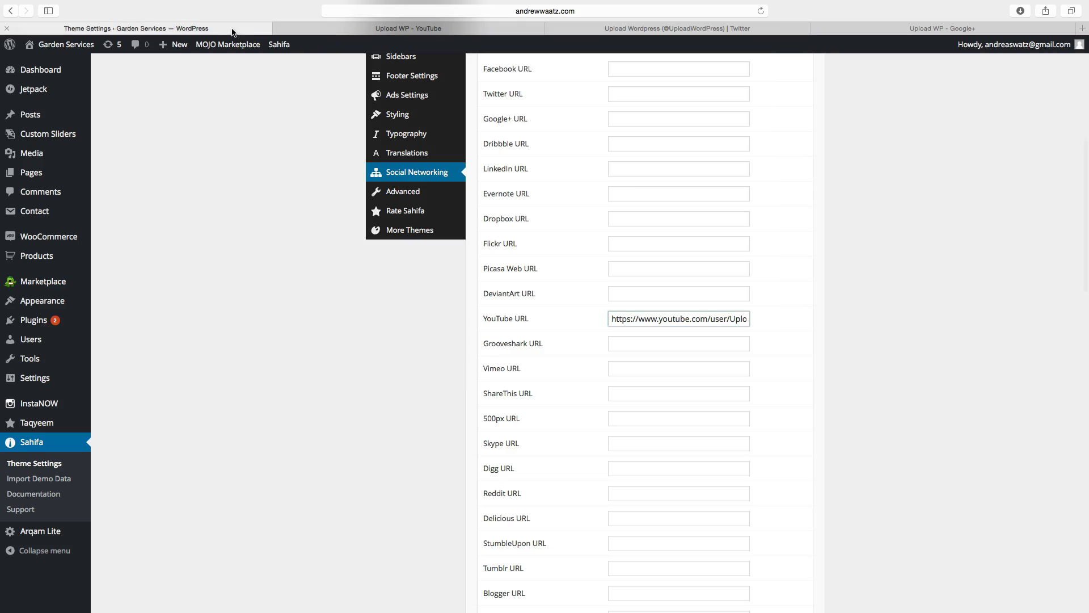
Paste the UploadWordPress Twitter and UploadWP Google+ addresses into their URL fields.
scroll(up, 3)
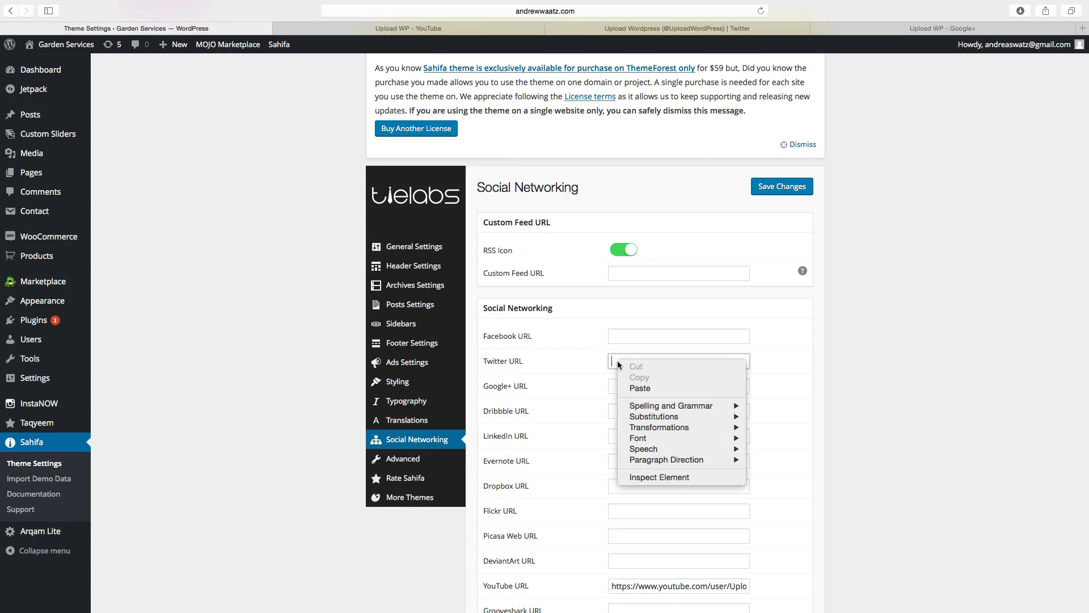
click(639, 388)
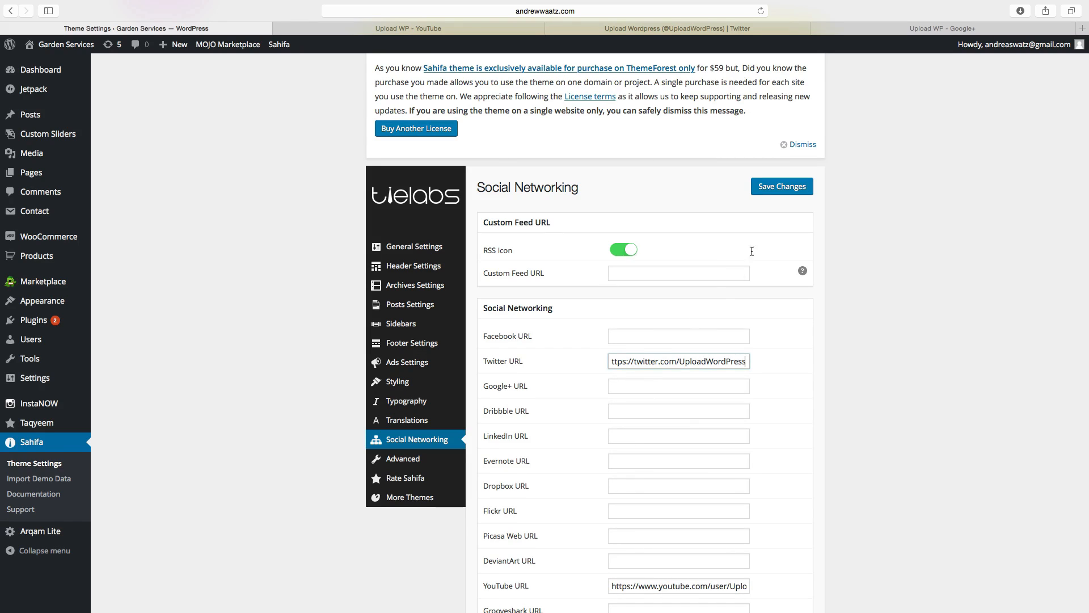
click(943, 28)
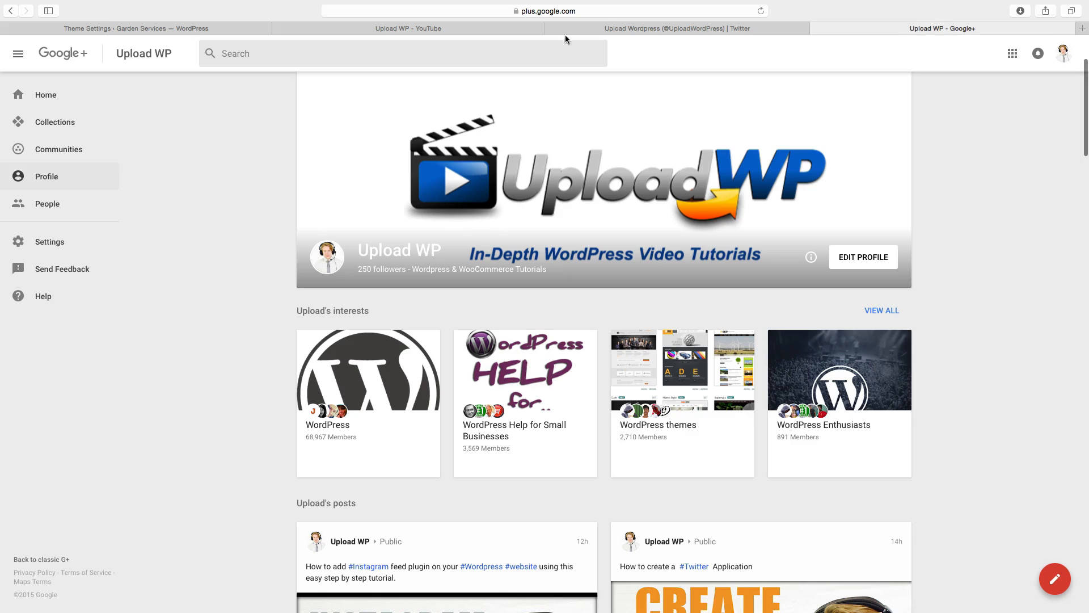
click(542, 10)
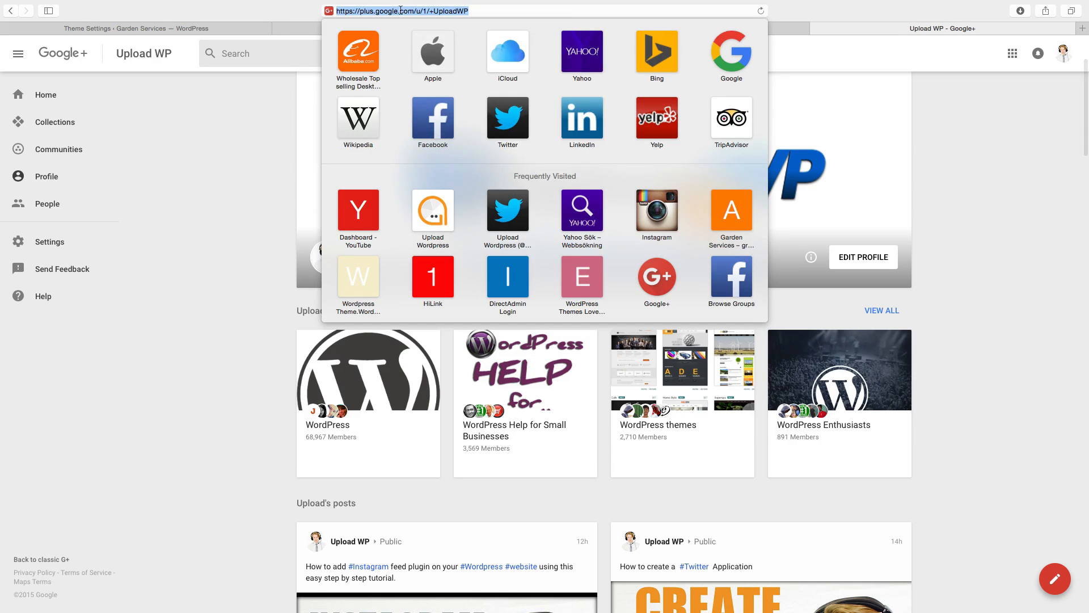
mouse_move(206, 27)
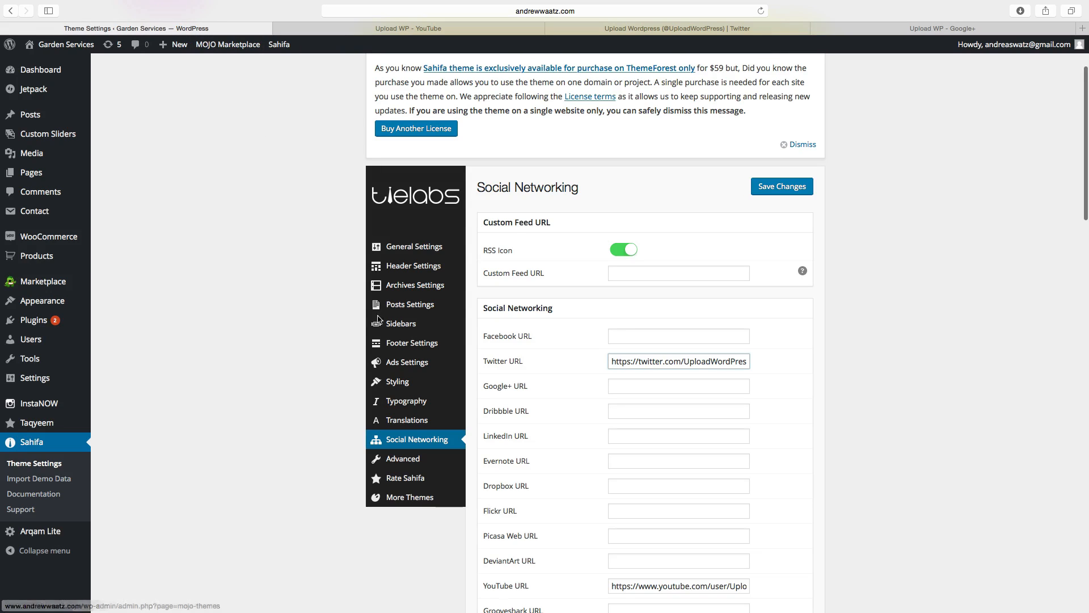
mouse_move(507, 387)
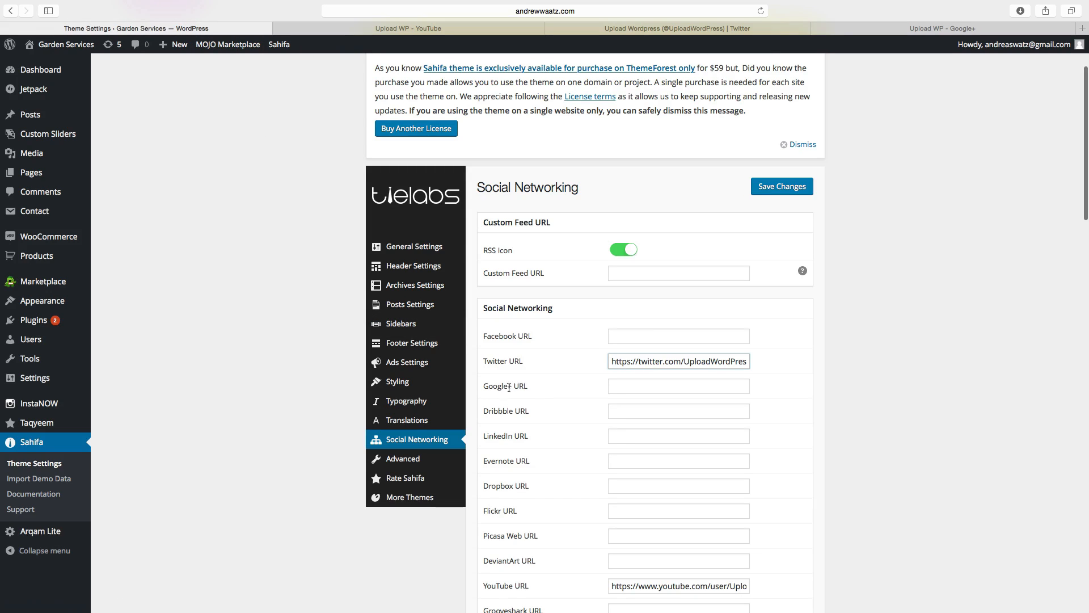
right_click(678, 386)
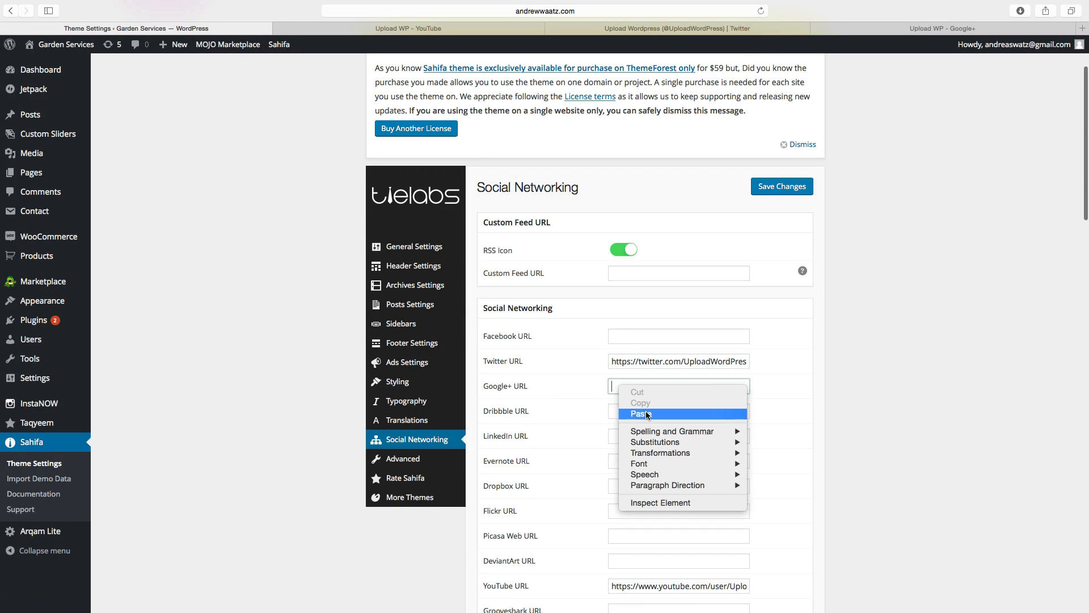
click(637, 414)
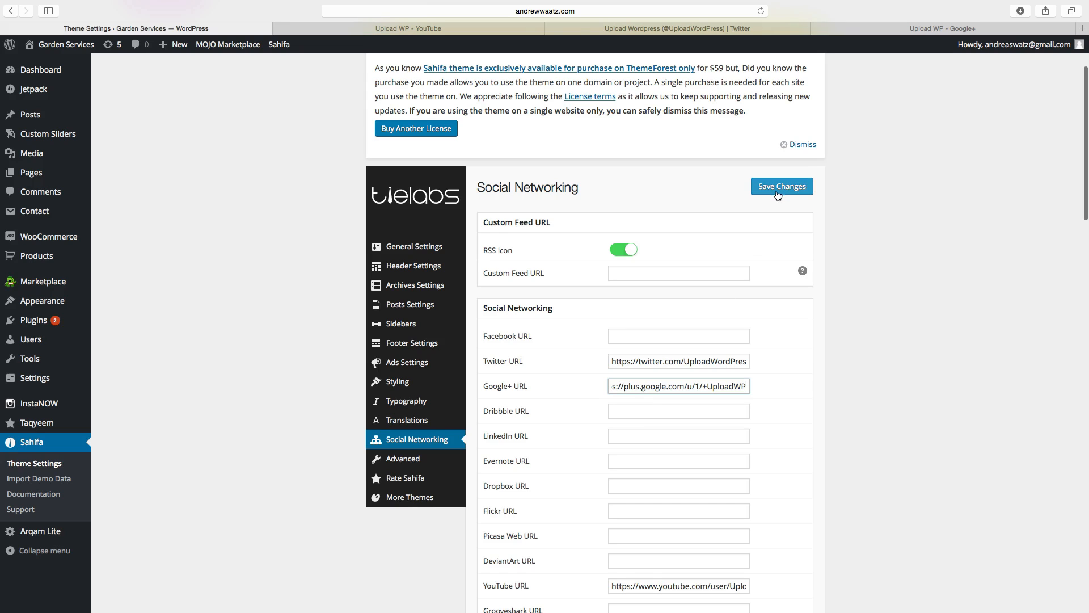
Save the social networking settings and scroll the live site down to its footer.
click(781, 186)
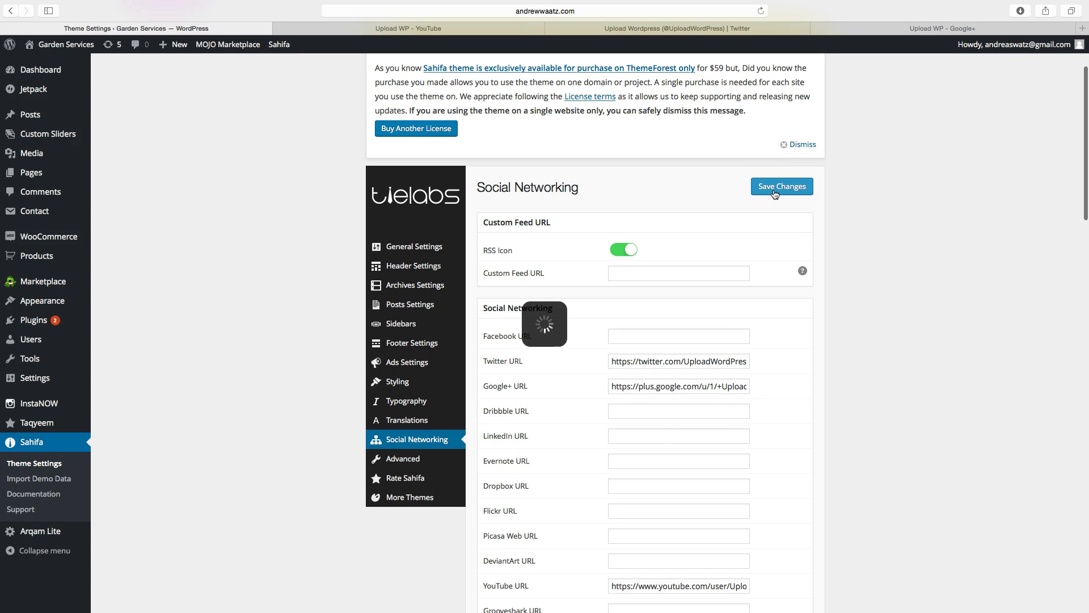
click(781, 186)
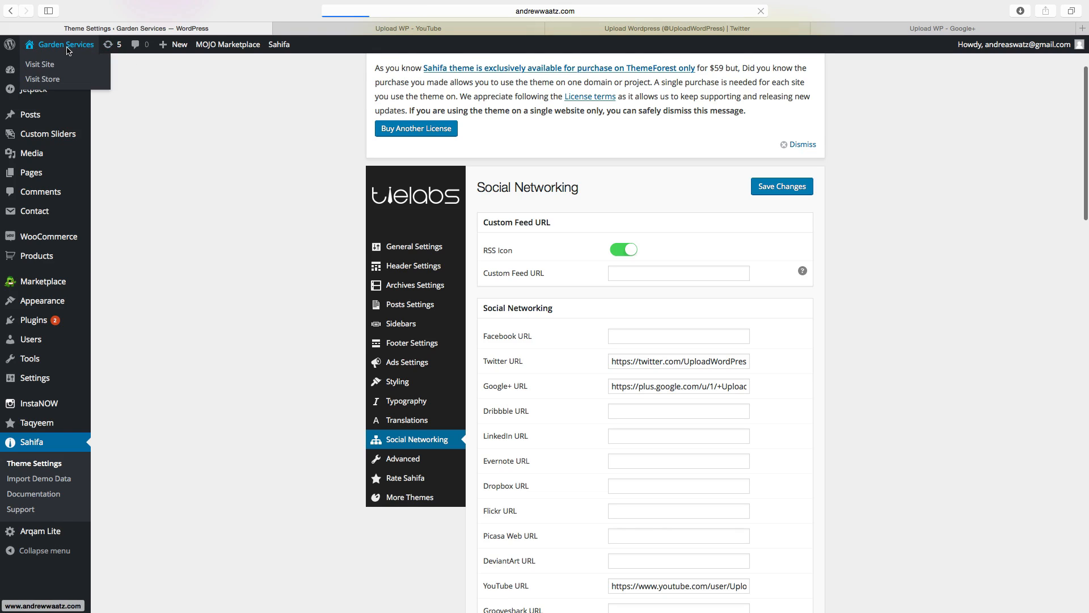
click(40, 64)
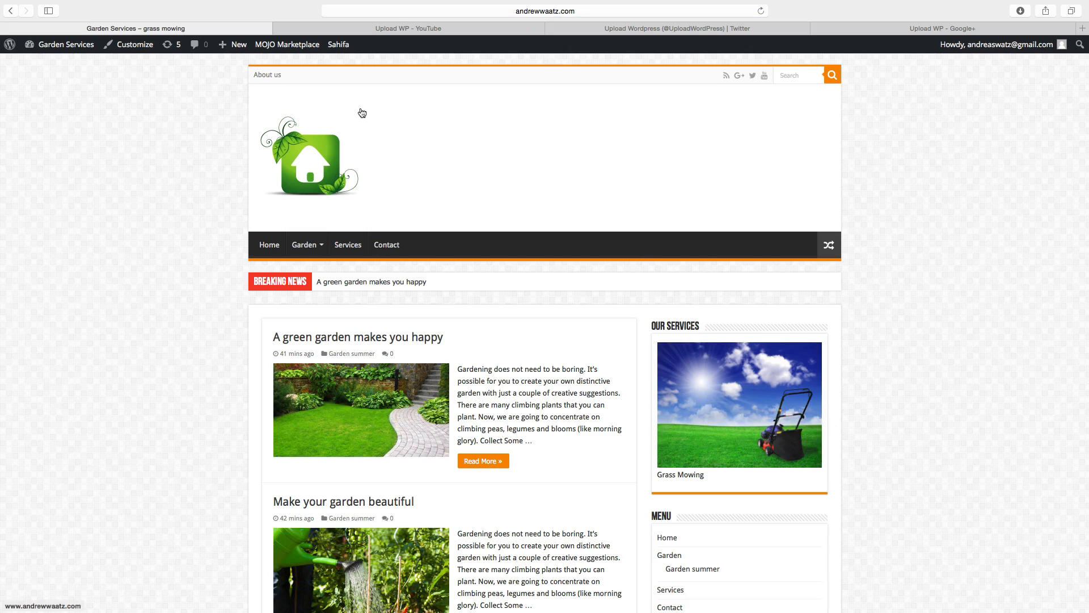
mouse_move(752, 75)
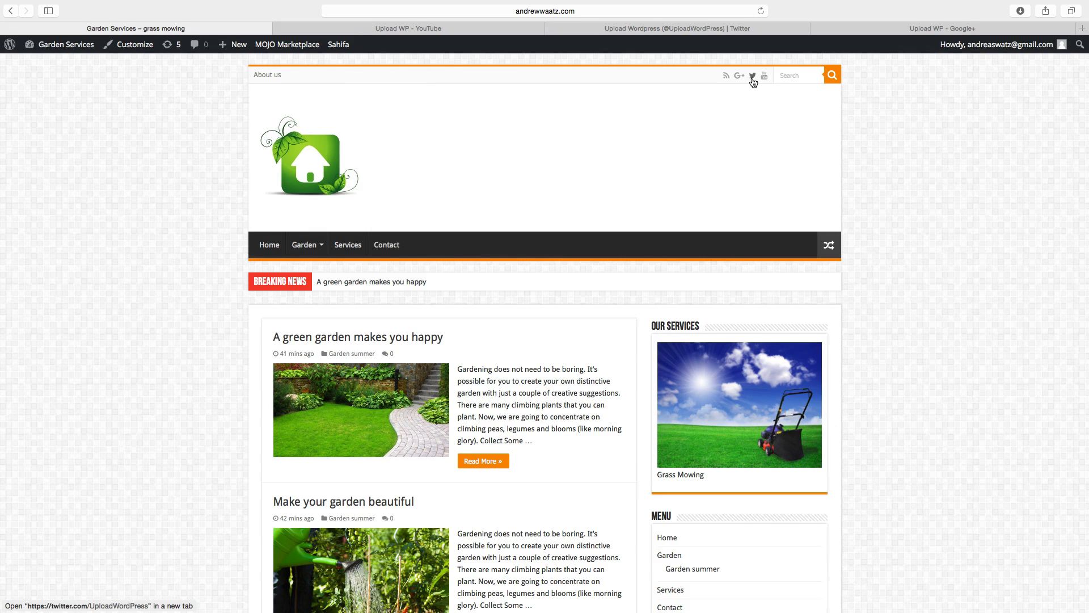
mouse_move(764, 75)
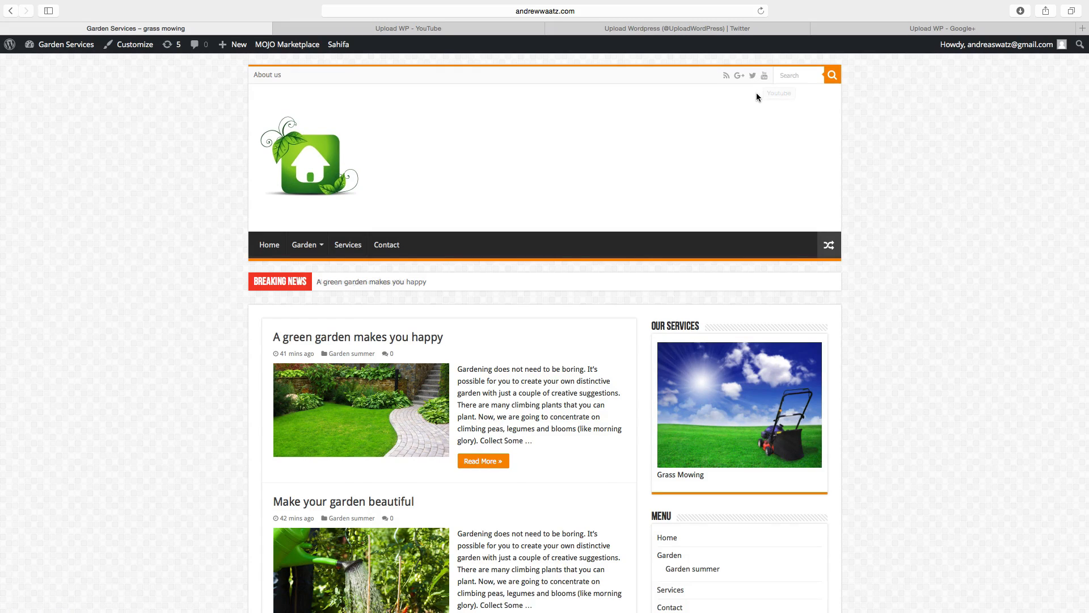
scroll(down, 3)
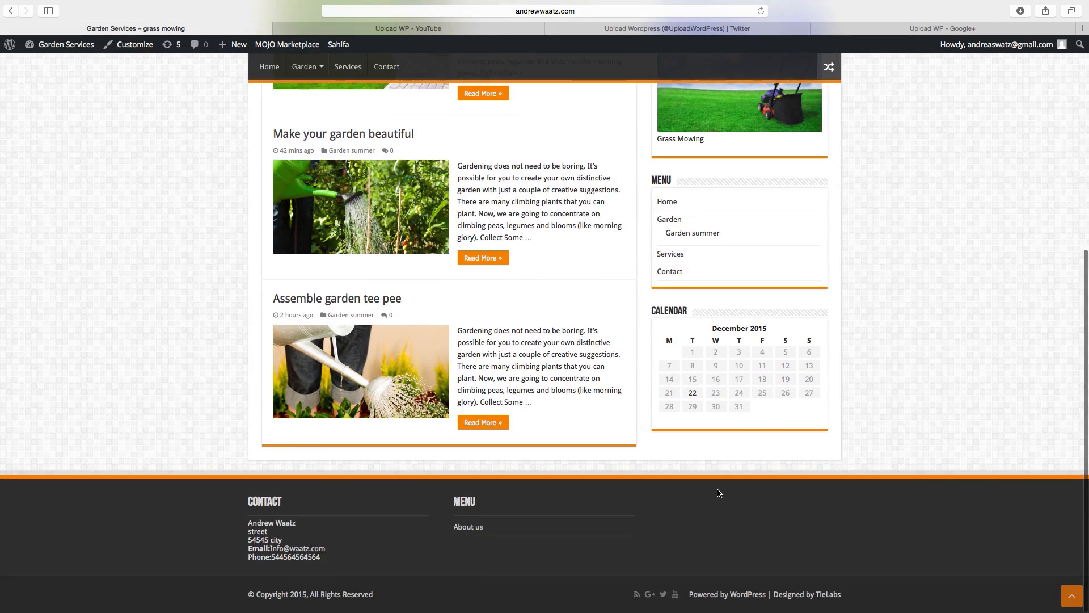
mouse_move(802, 523)
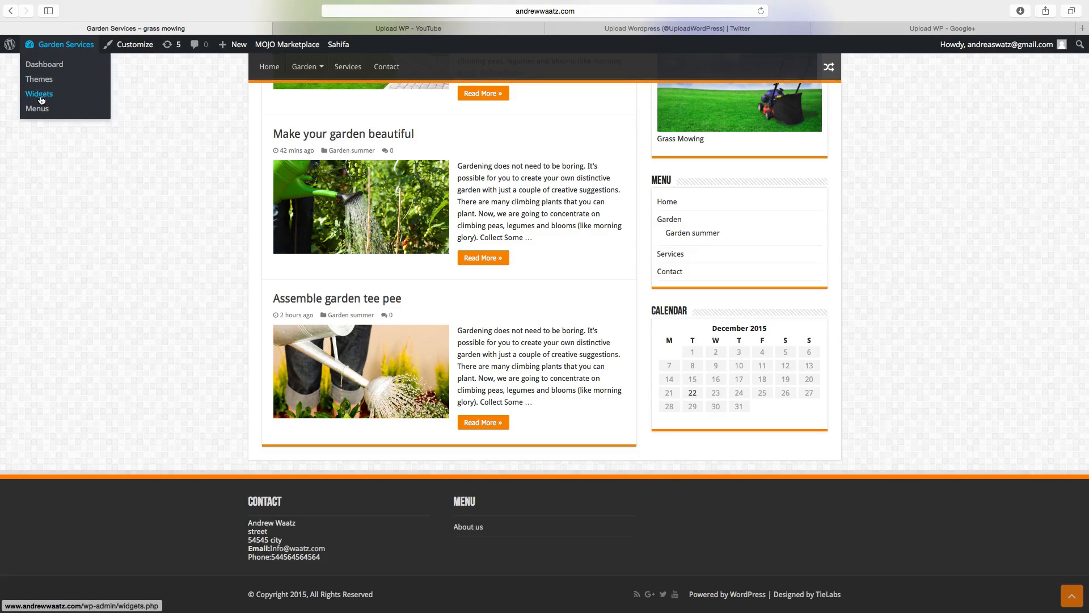
On the Widgets page, target Sahifa - Social Icons at the Third Footer Widget Area.
click(39, 94)
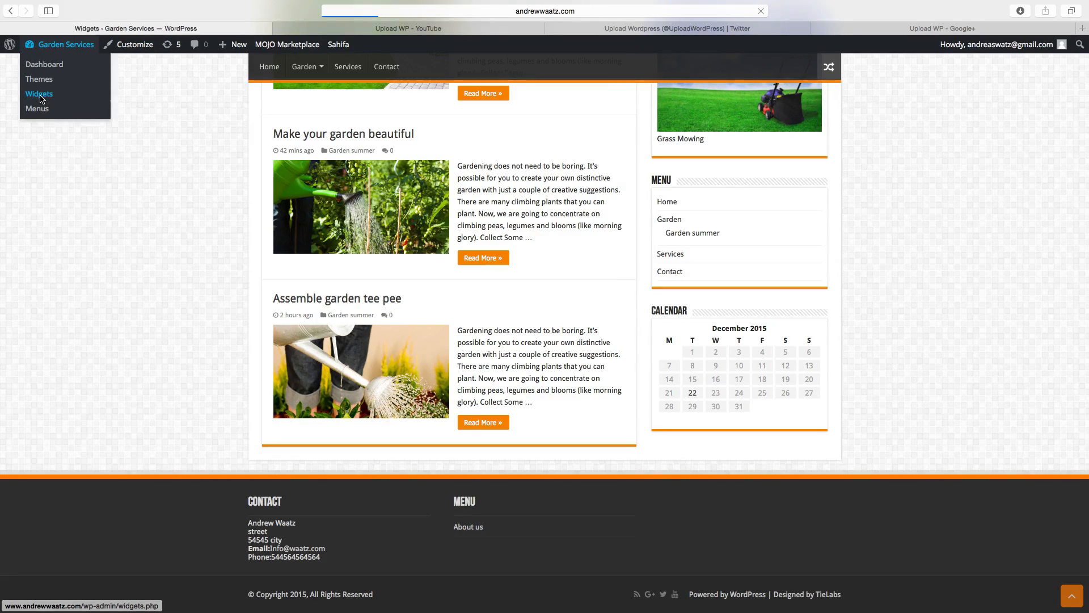
click(39, 94)
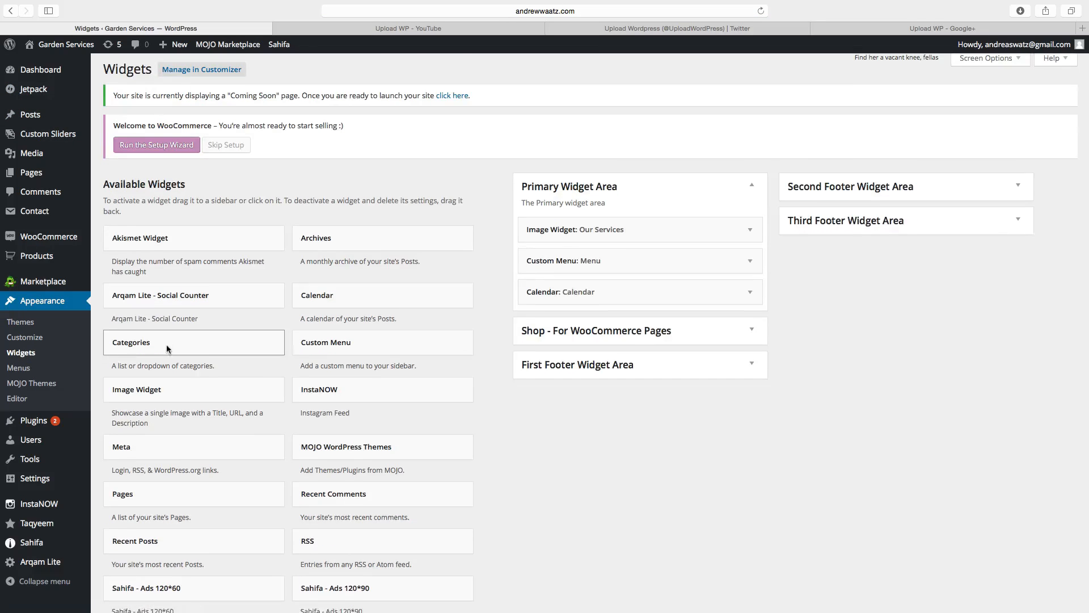
scroll(down, 3)
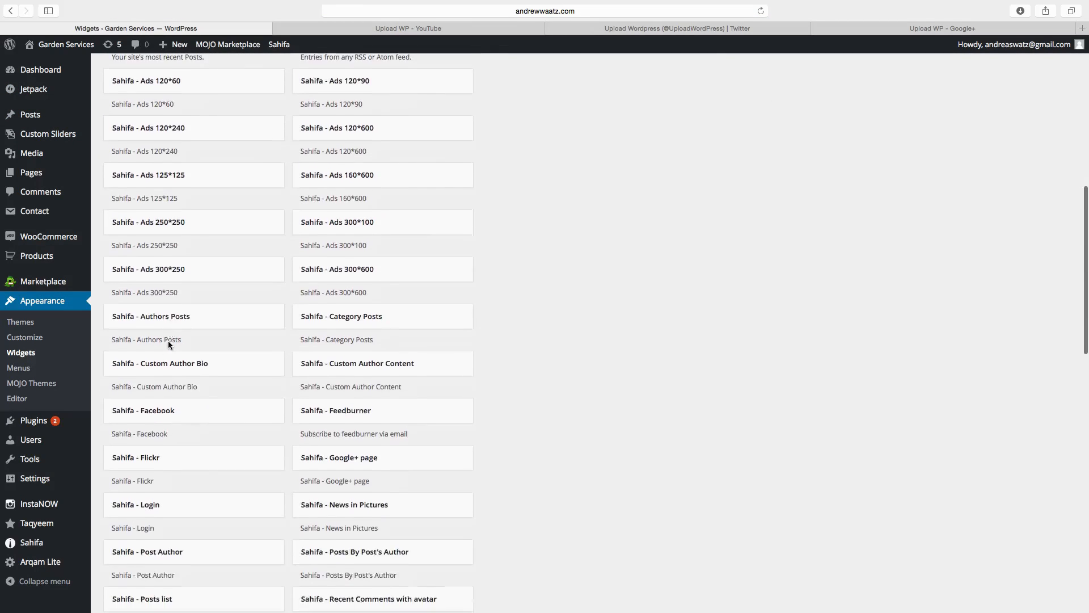
scroll(down, 3)
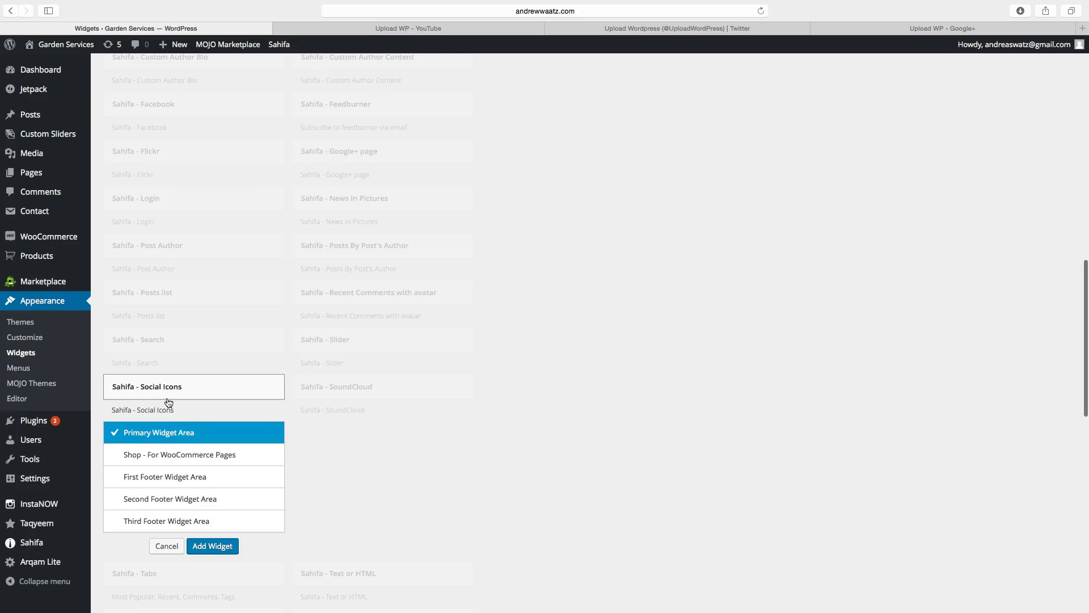
mouse_move(146, 525)
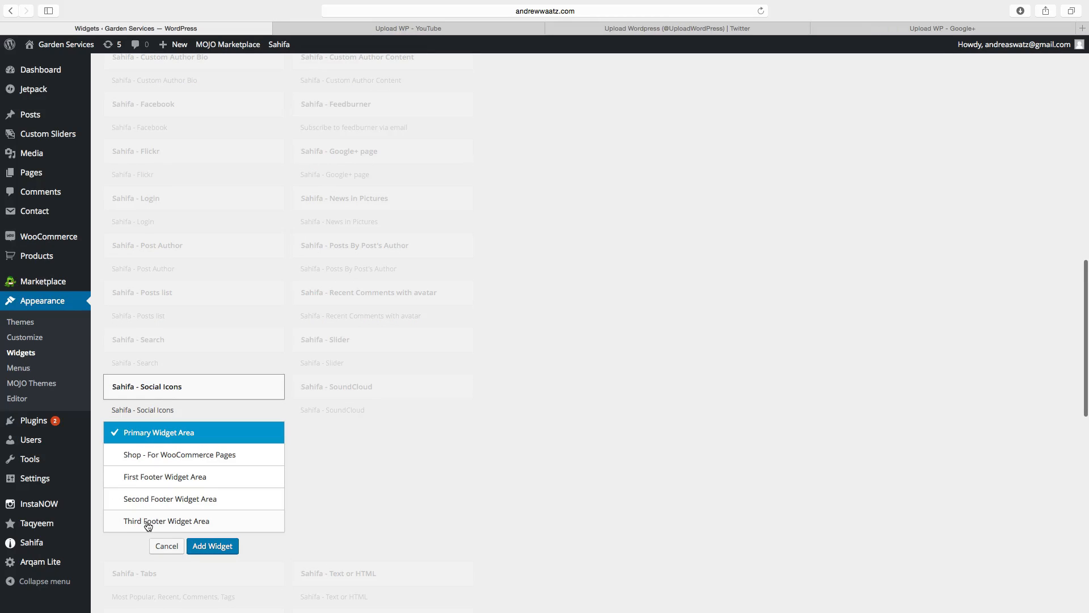
click(167, 521)
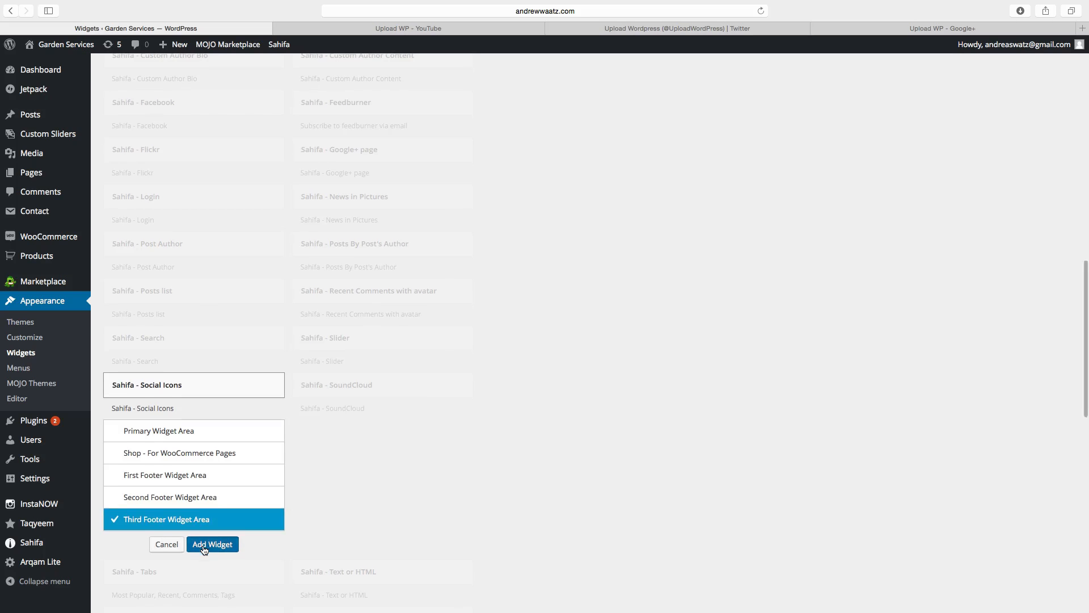
Add the Sahifa Social Icons widget to the third footer and title it 'Social Media'.
click(213, 544)
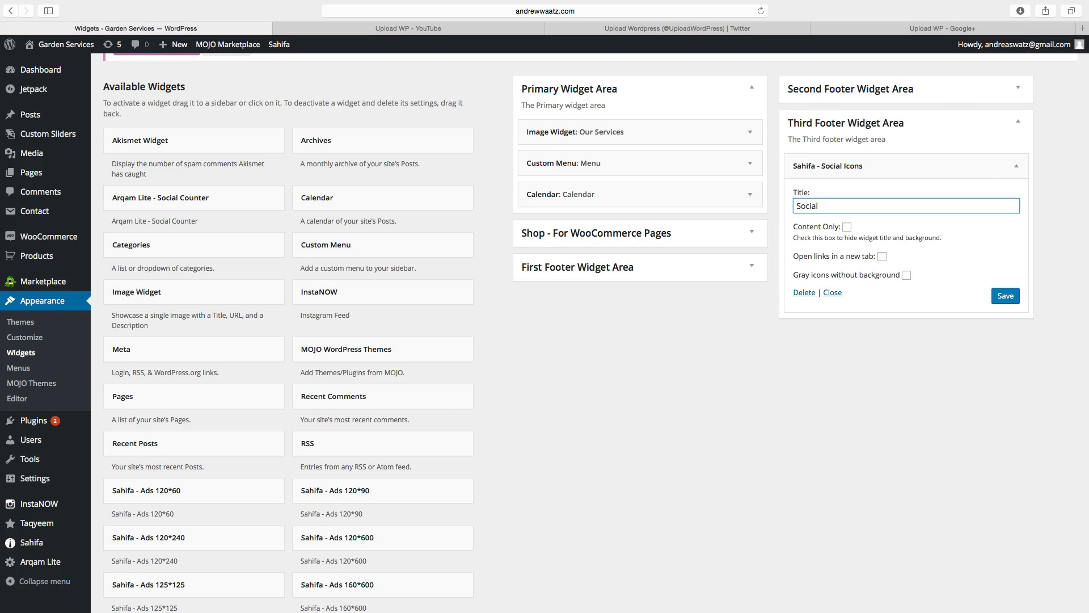
mouse_move(829, 205)
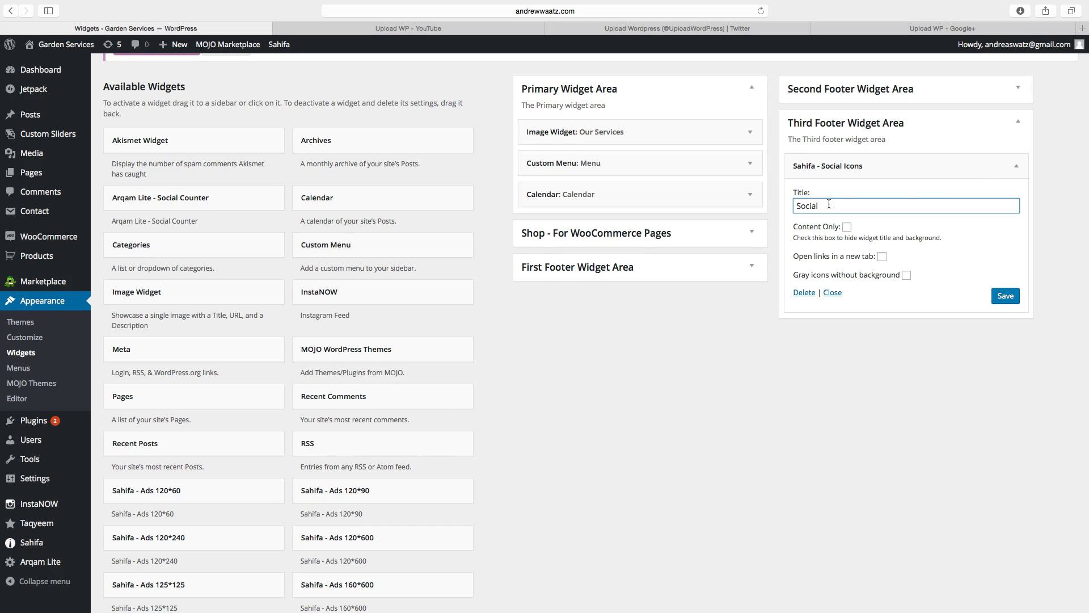
text(Med)
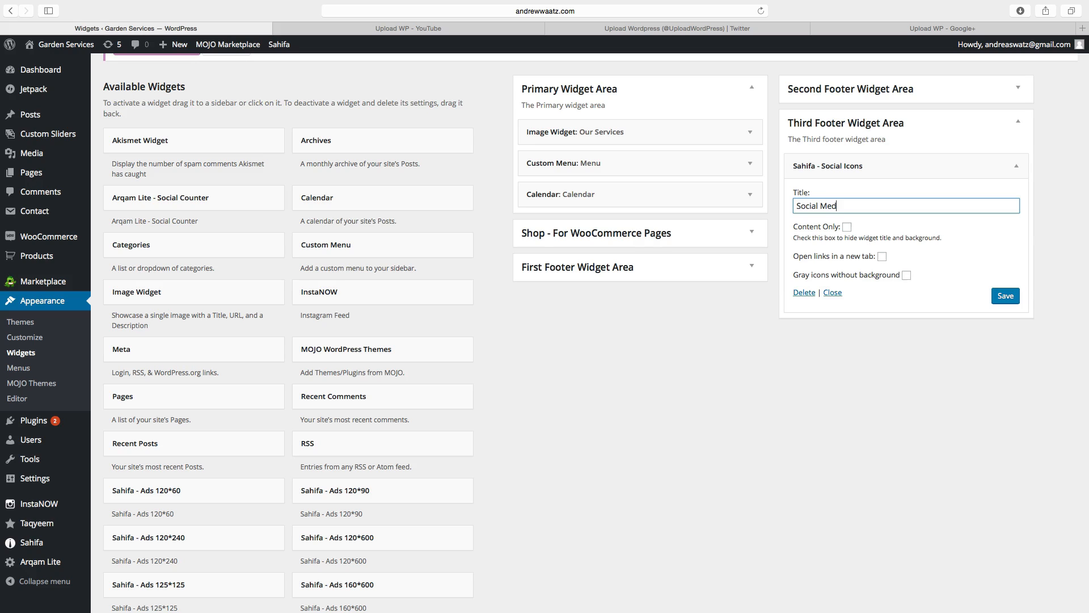
text(ia)
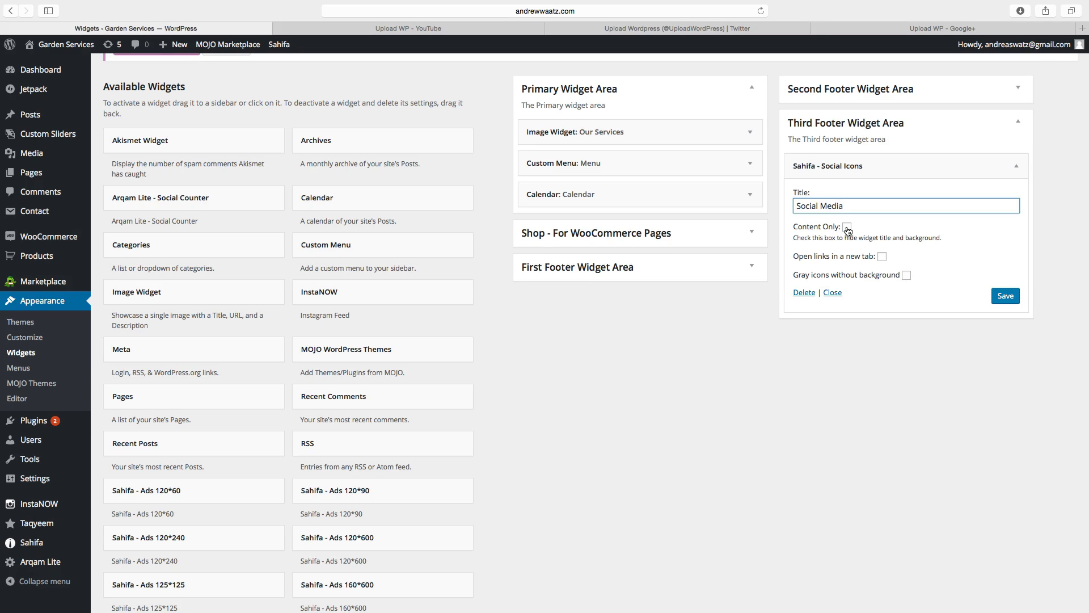
click(847, 226)
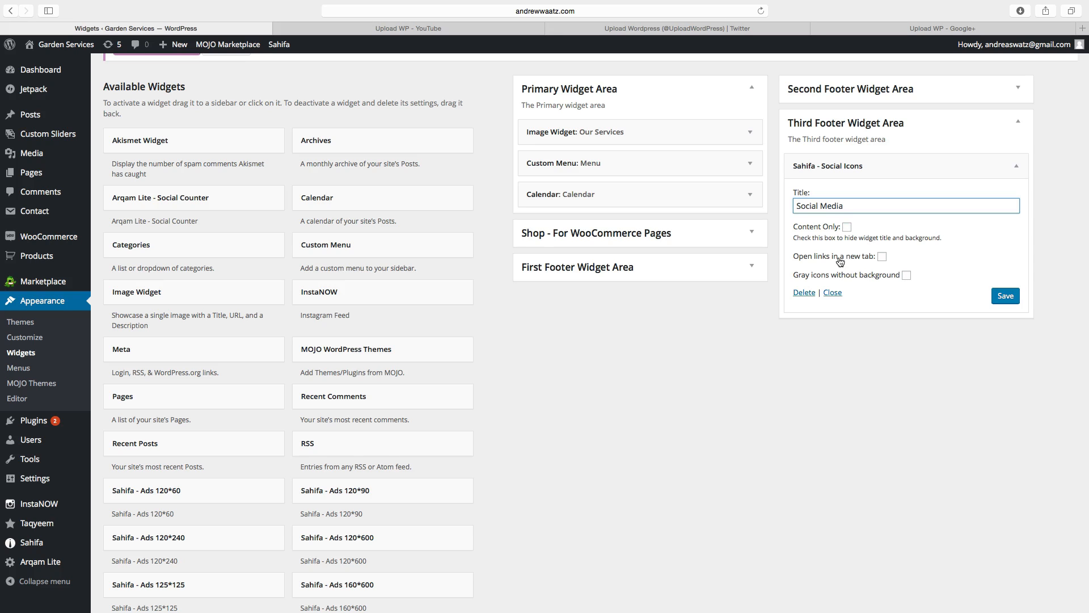
mouse_move(824, 265)
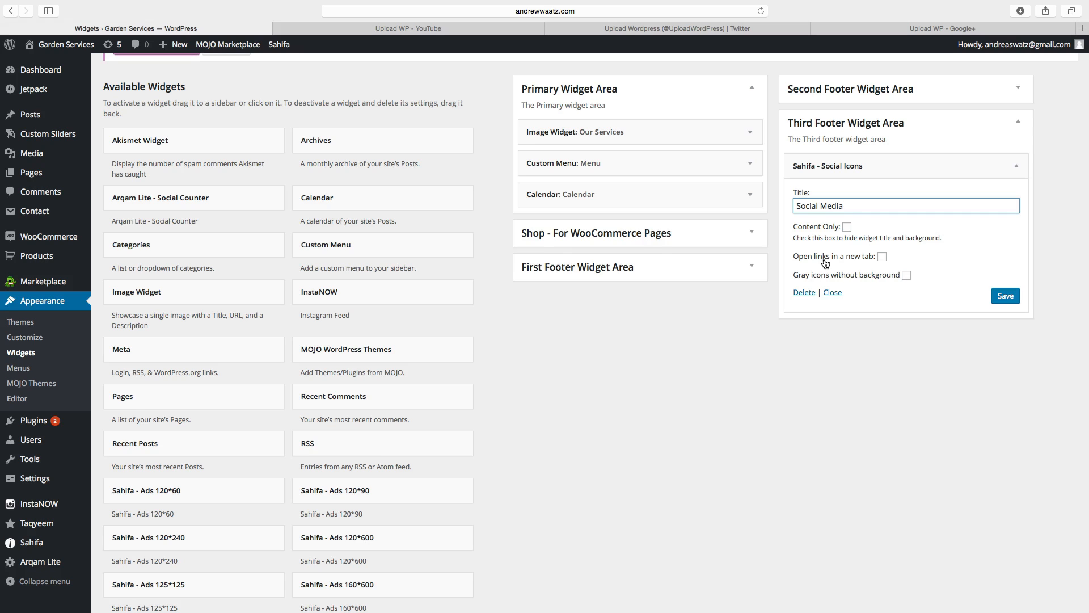
mouse_move(813, 282)
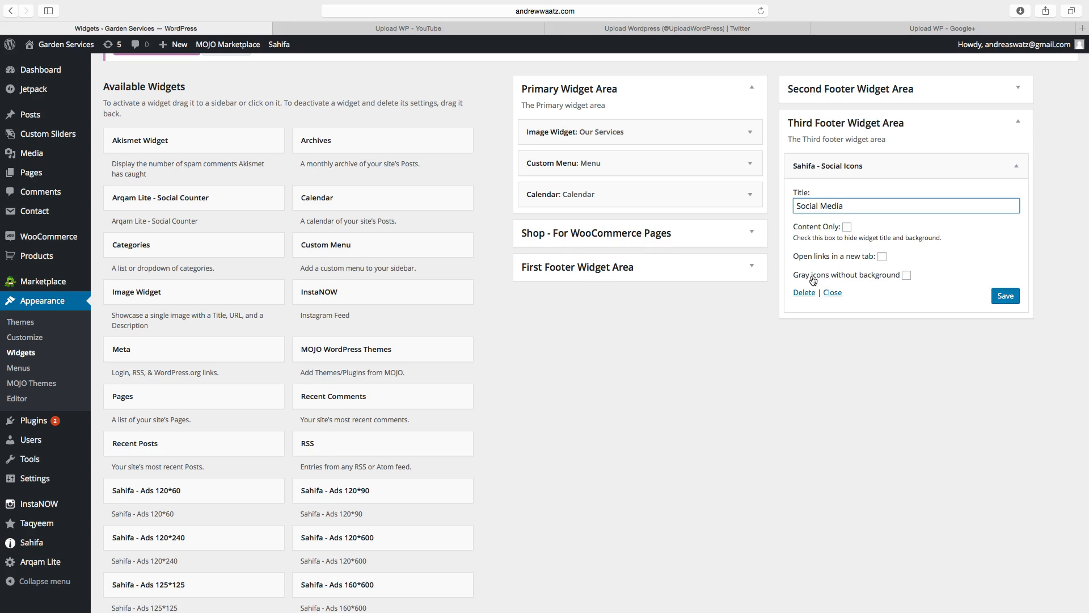
mouse_move(894, 281)
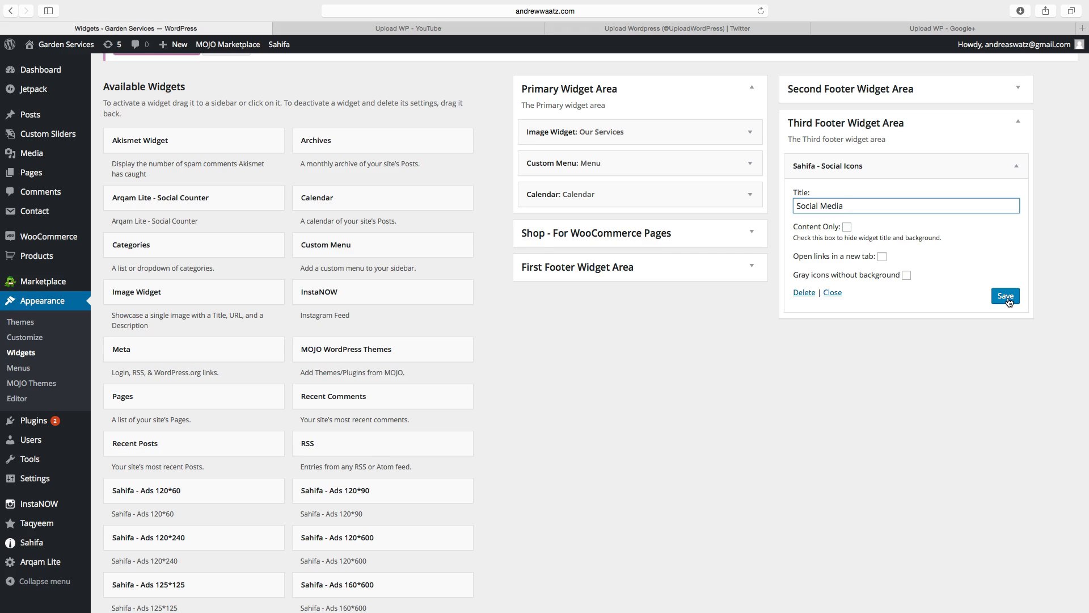
Save the Social Media widget and check its four icons in the live site's footer.
click(1005, 297)
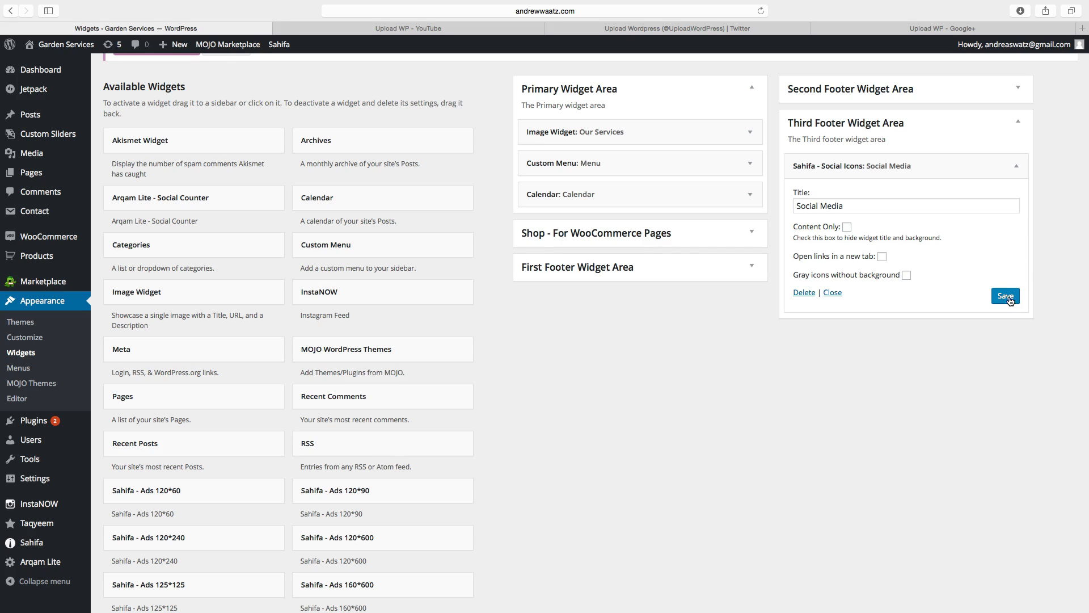
click(64, 44)
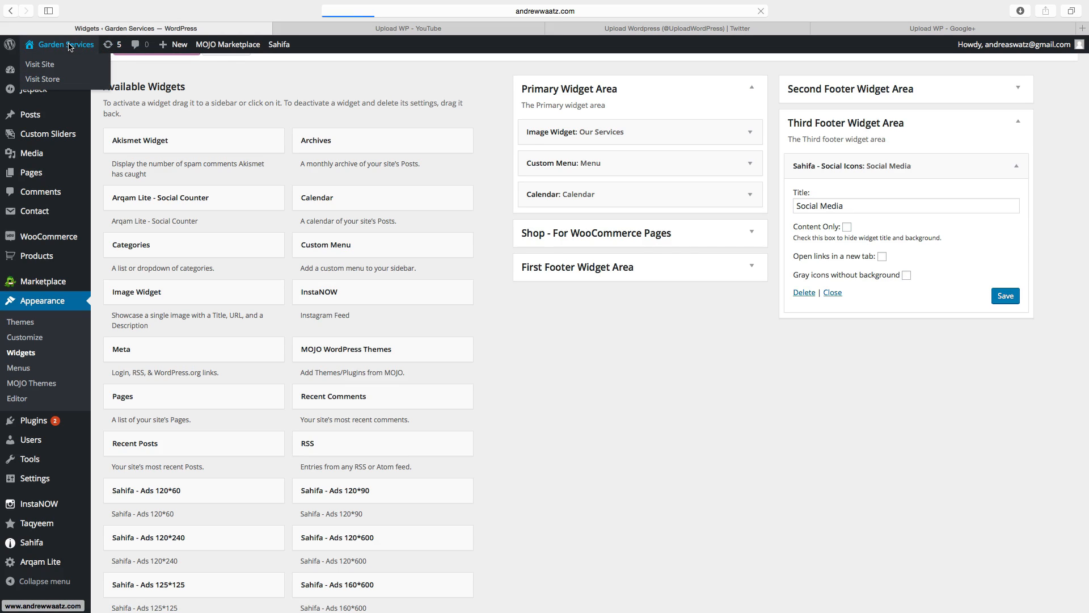
click(40, 64)
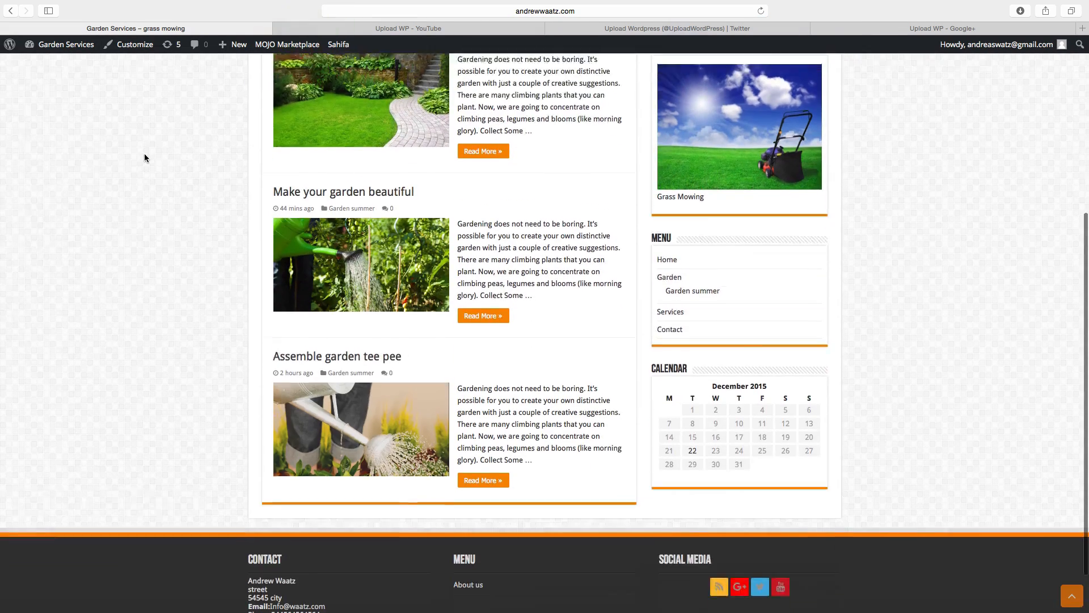
scroll(down, 3)
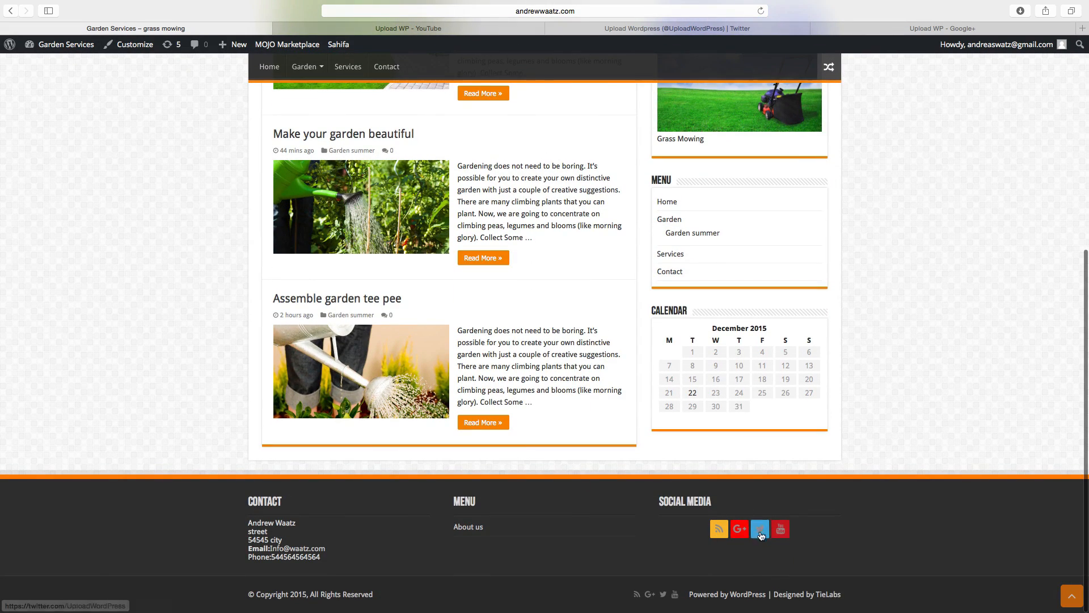
mouse_move(674, 461)
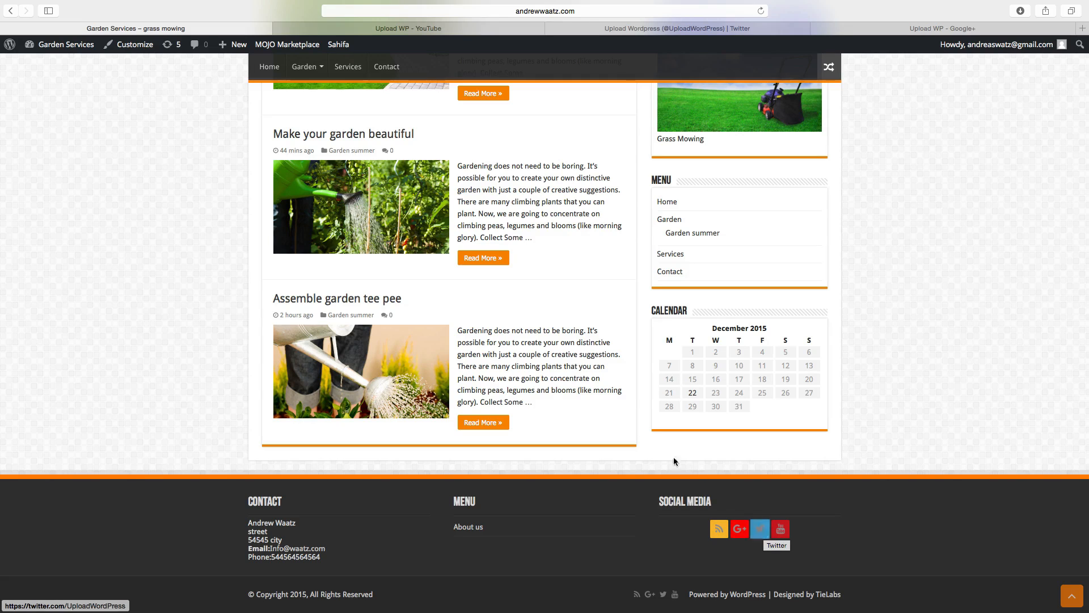
mouse_move(223, 304)
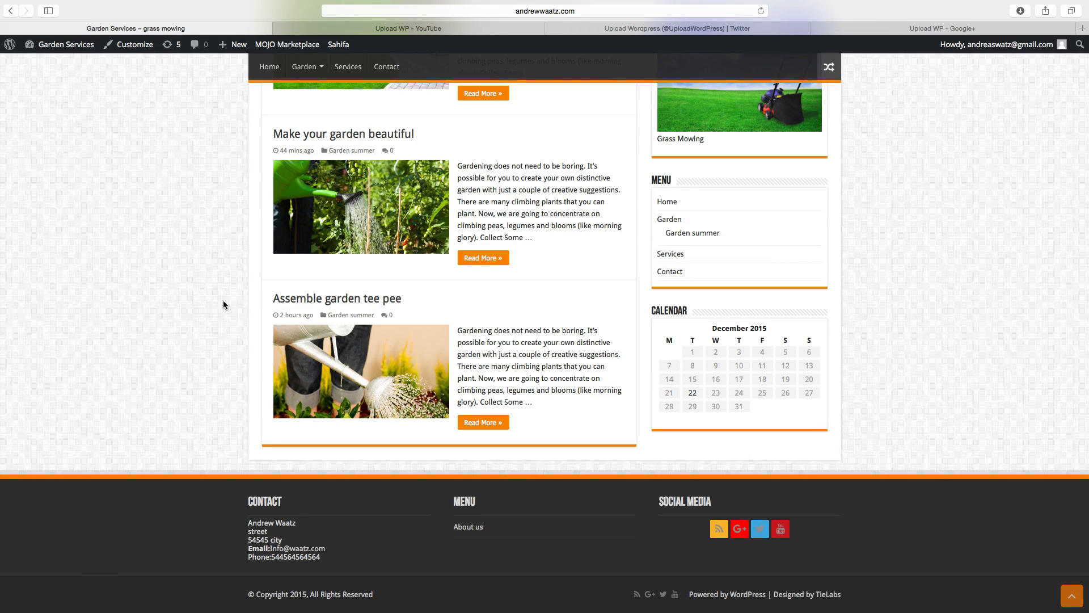
scroll(up, 3)
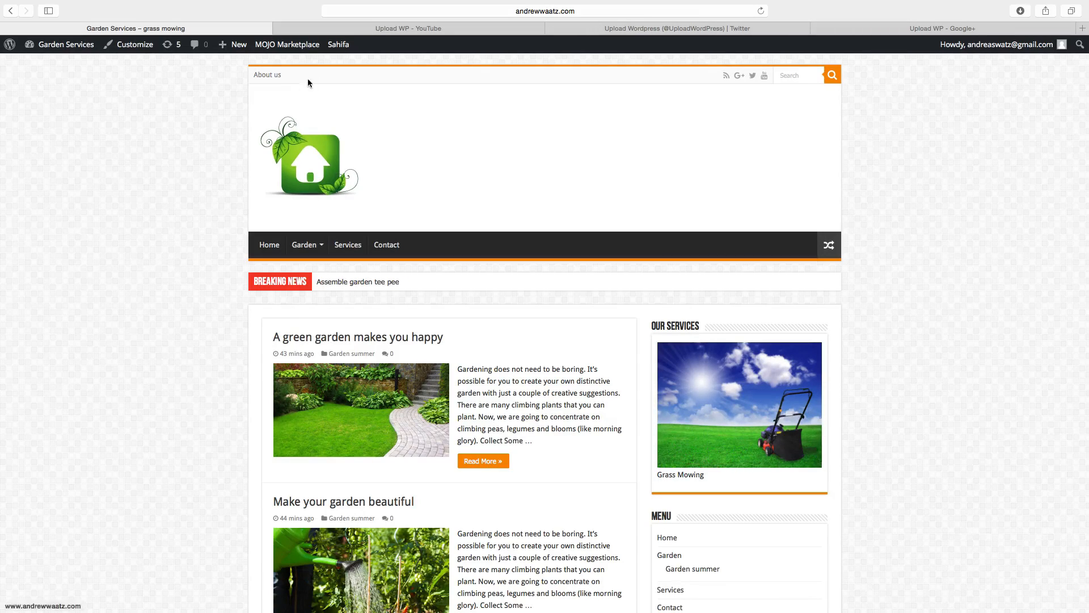
In Sahifa's Styling settings, set the theme colour to green.
click(338, 44)
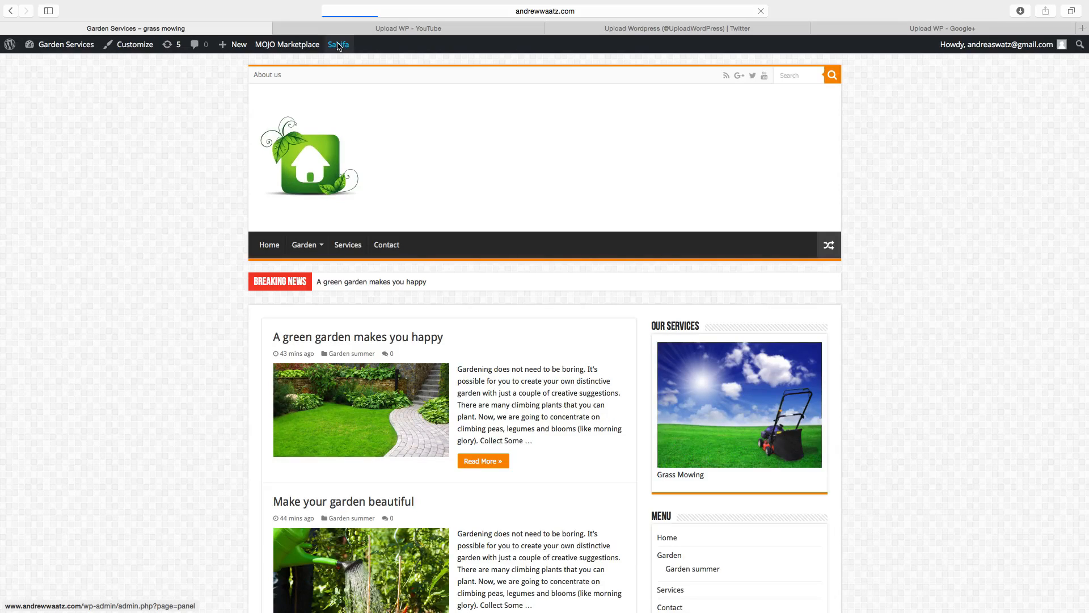
click(338, 44)
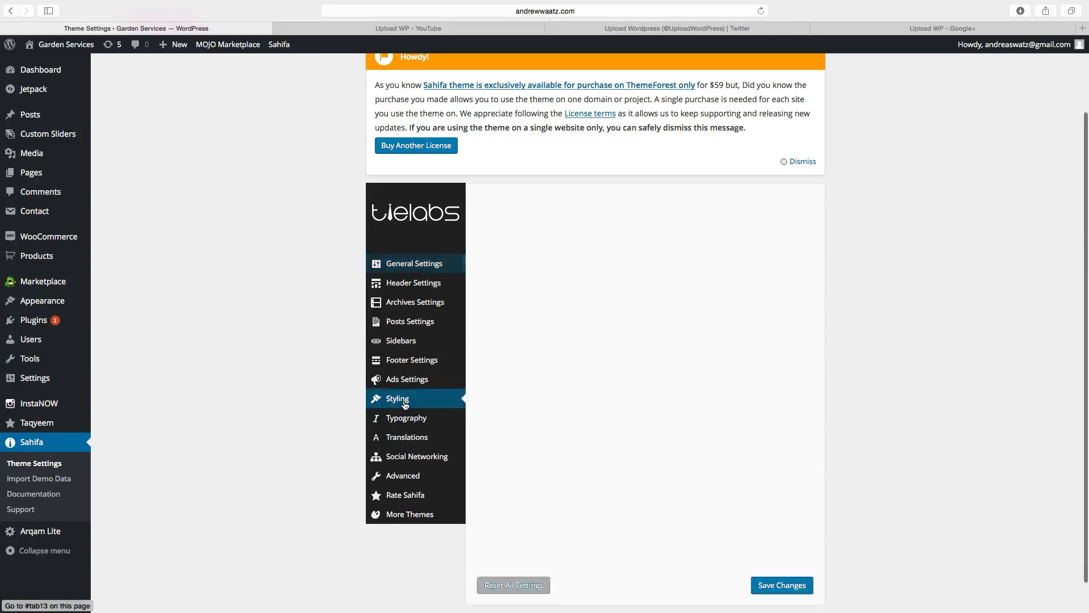
click(397, 399)
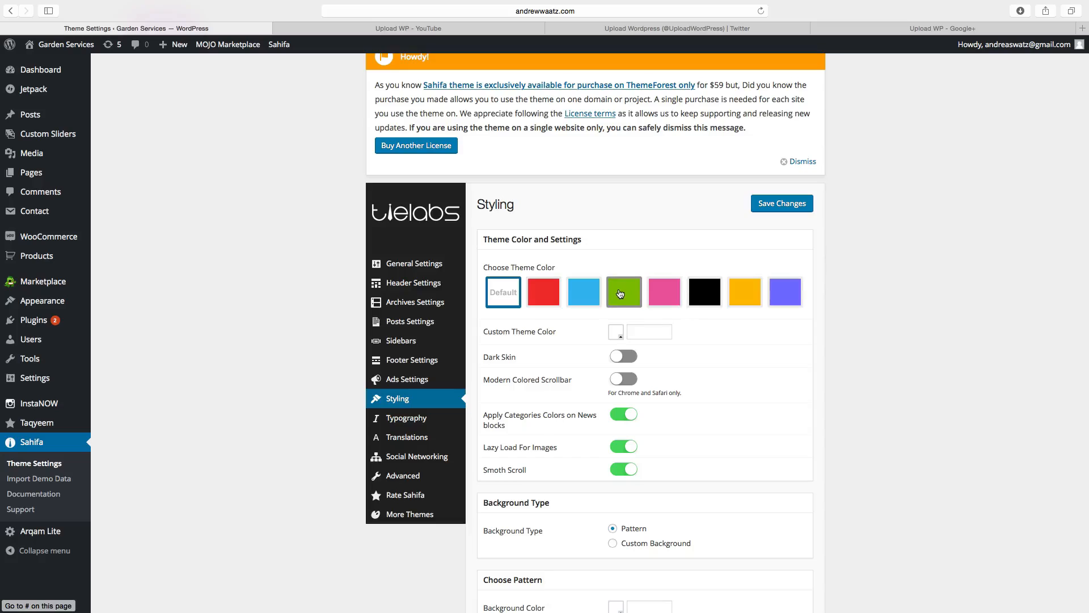
click(623, 291)
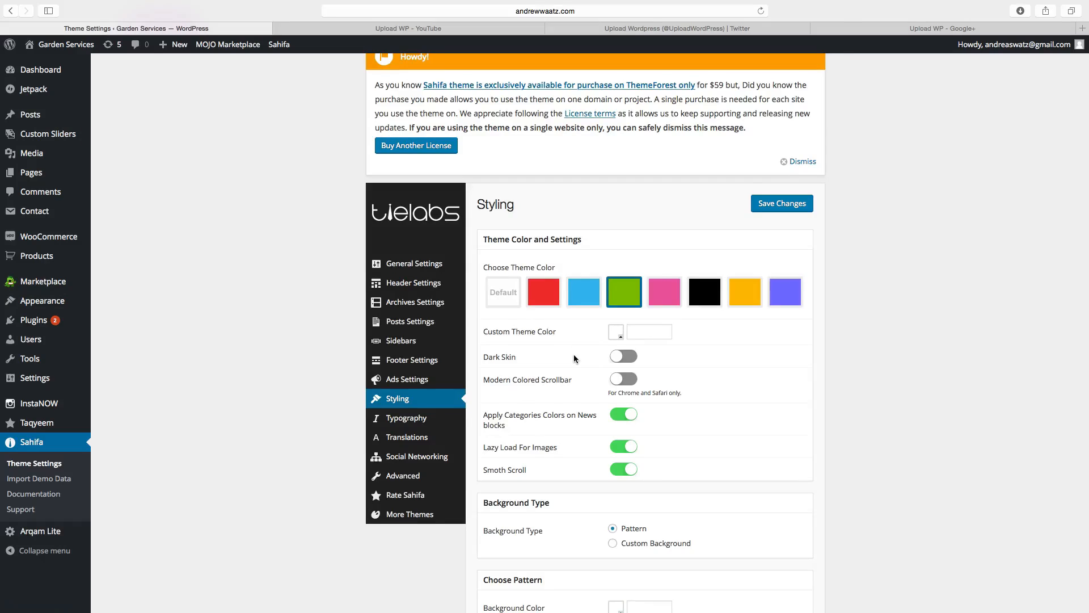
Switch to a Custom Background coloured #ffffff and save the styling changes.
scroll(down, 3)
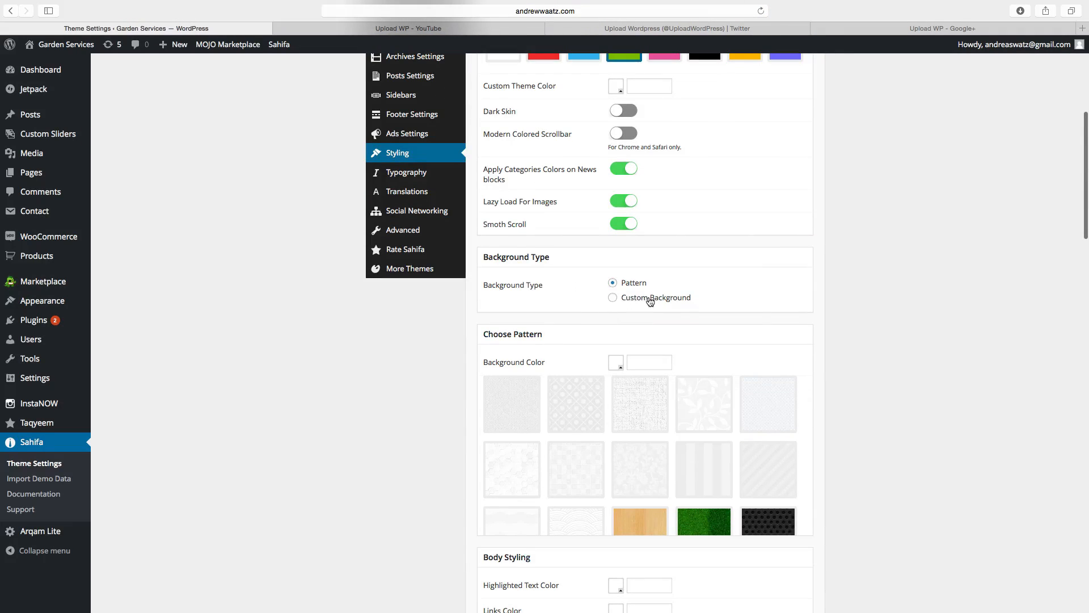
click(612, 297)
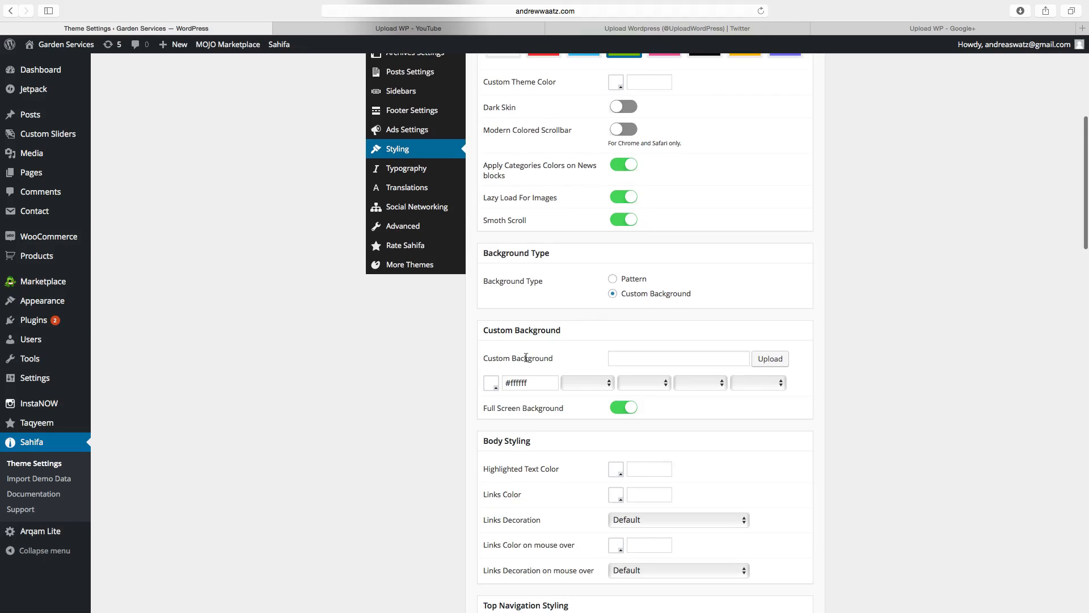
click(491, 383)
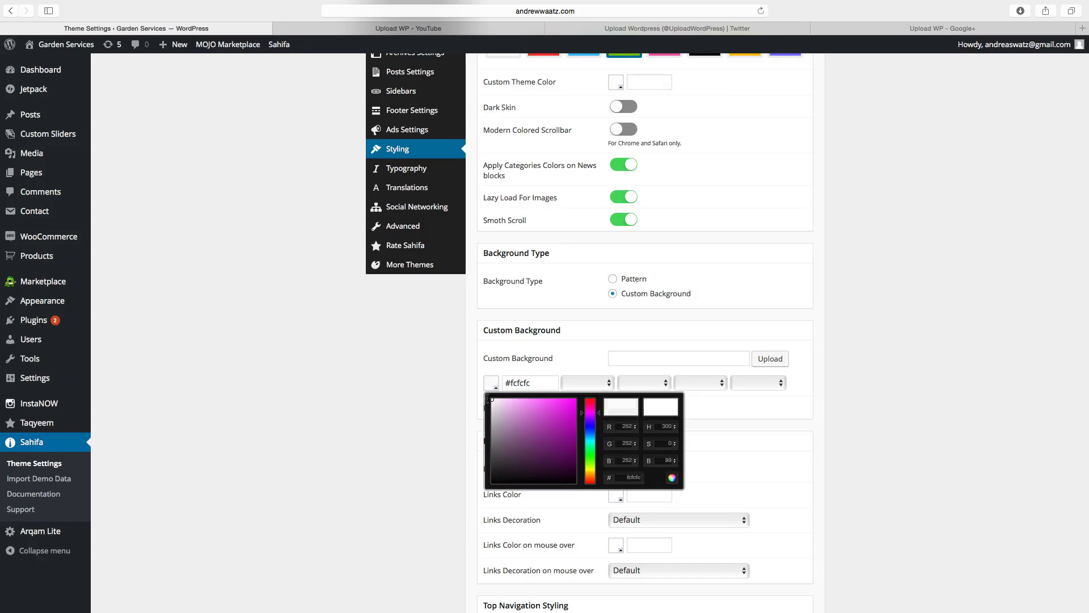
click(501, 400)
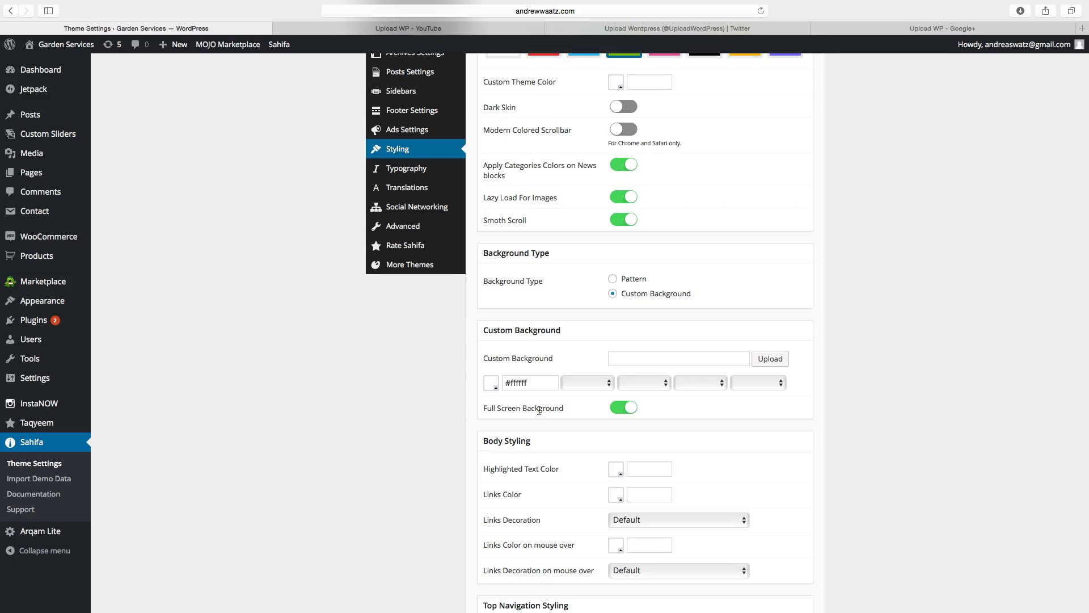
scroll(down, 3)
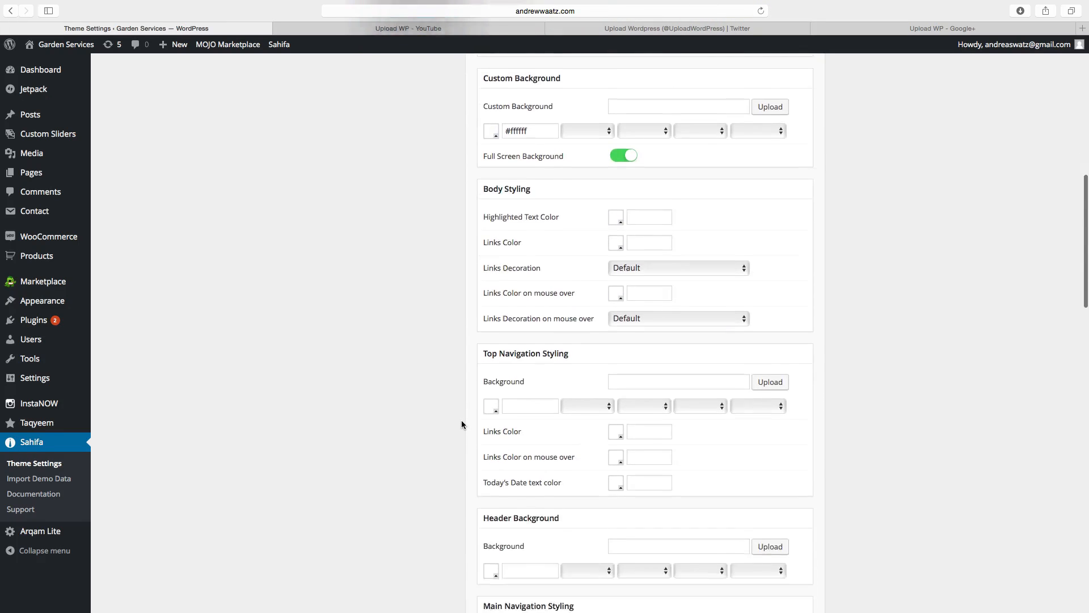
scroll(down, 3)
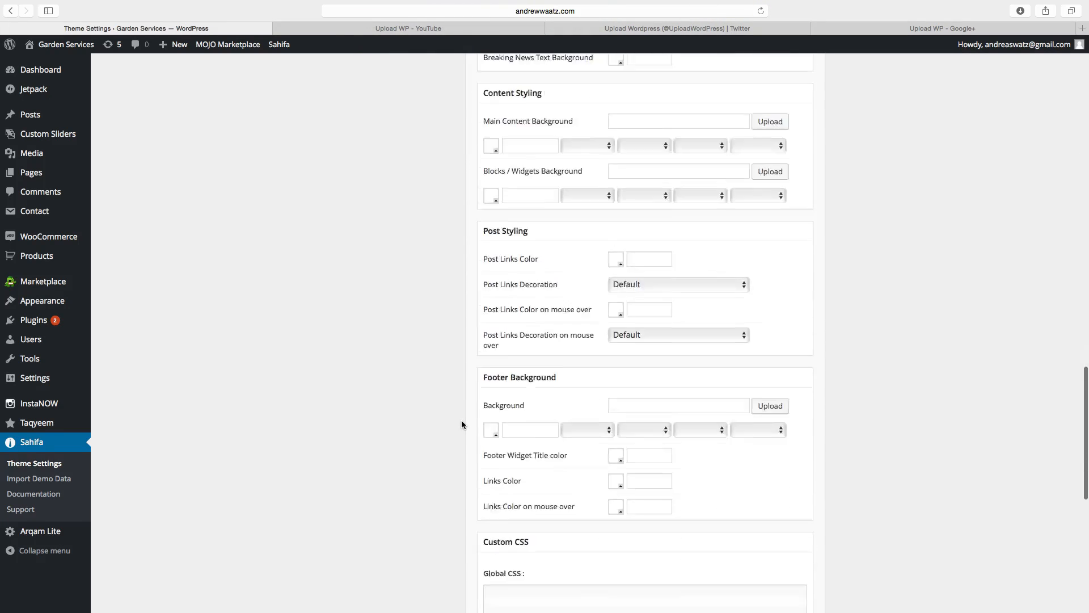
scroll(down, 3)
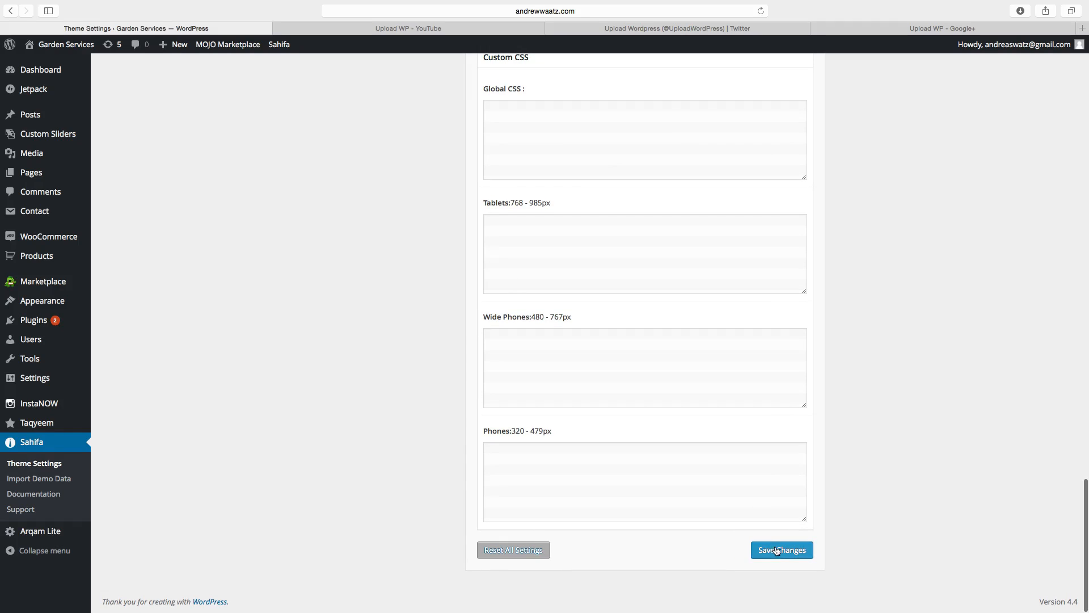
click(782, 549)
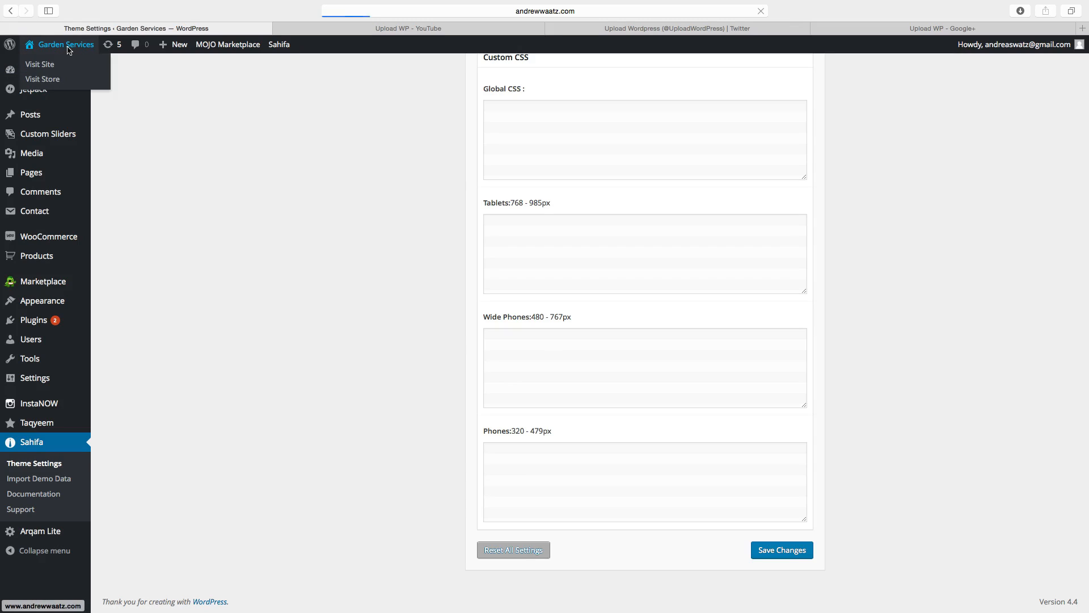
Visit the live site and scroll to the footer to review the white, green-accented design.
click(40, 64)
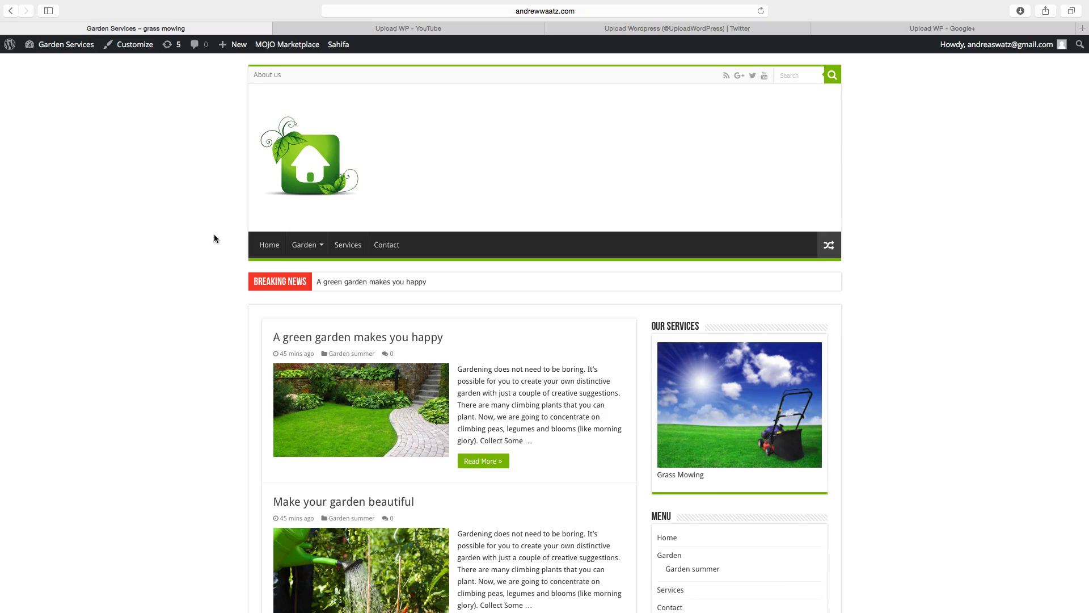
mouse_move(531, 269)
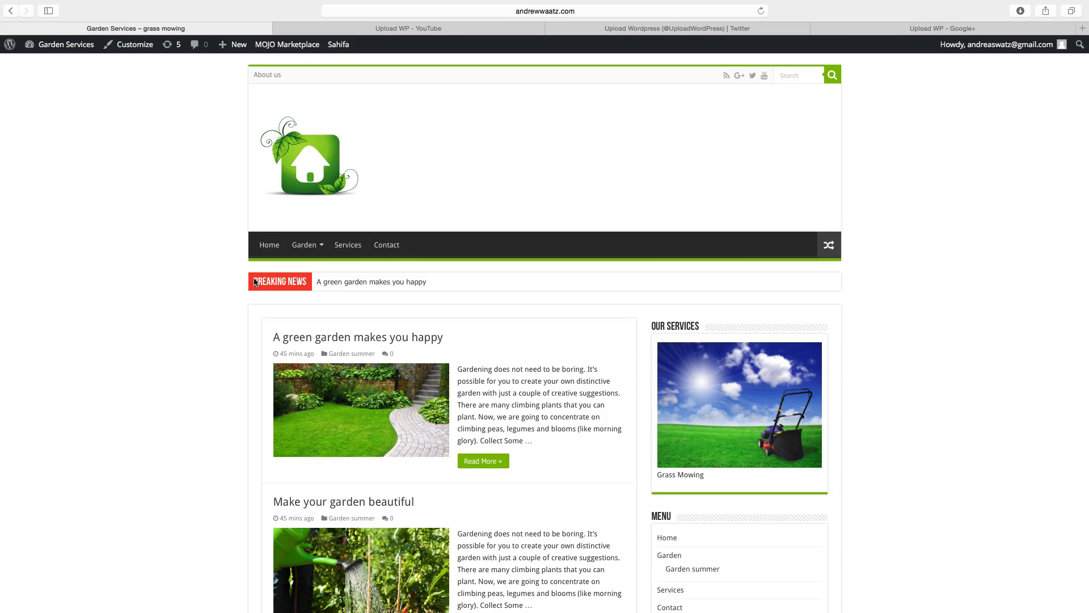
mouse_move(130, 259)
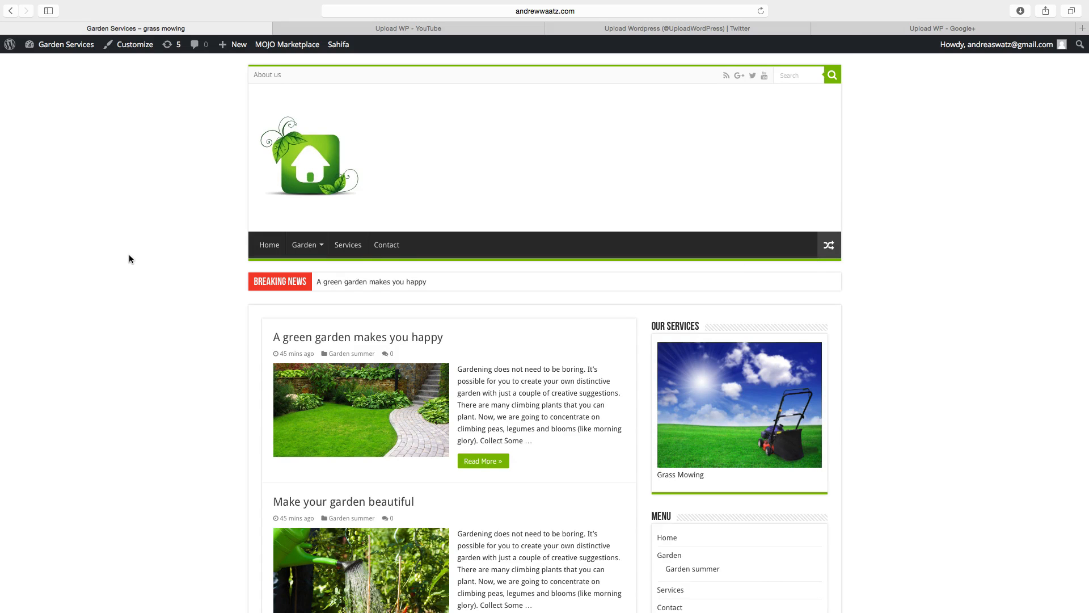
scroll(down, 3)
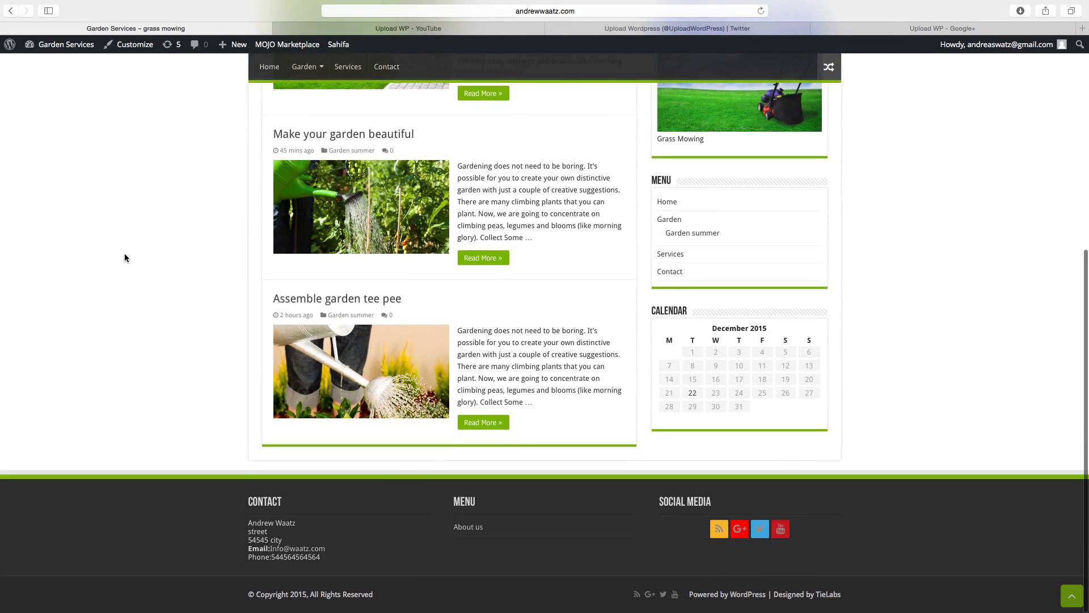
mouse_move(135, 291)
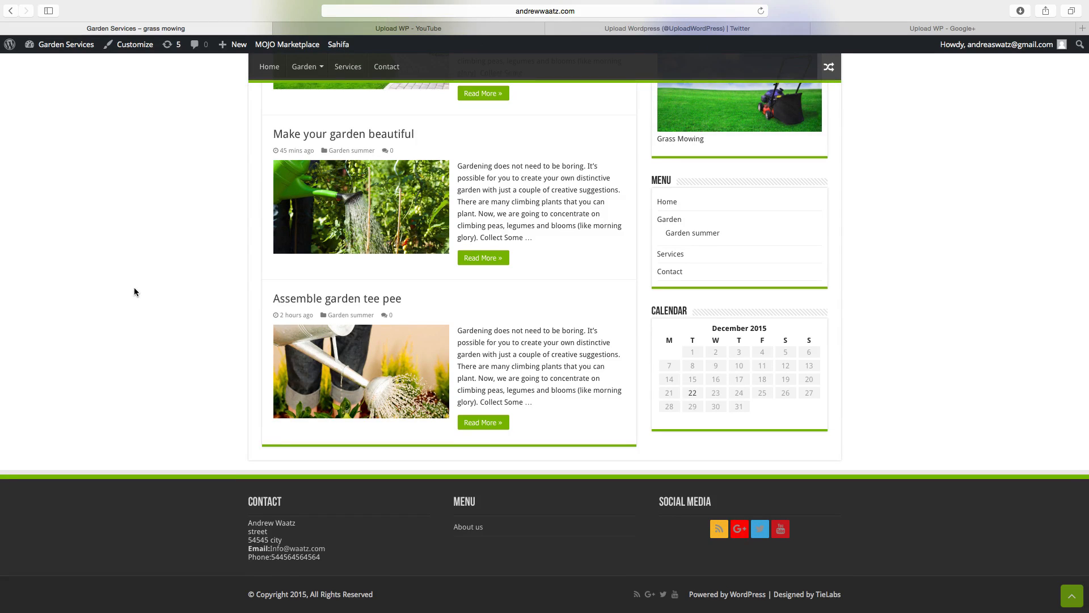
mouse_move(702, 595)
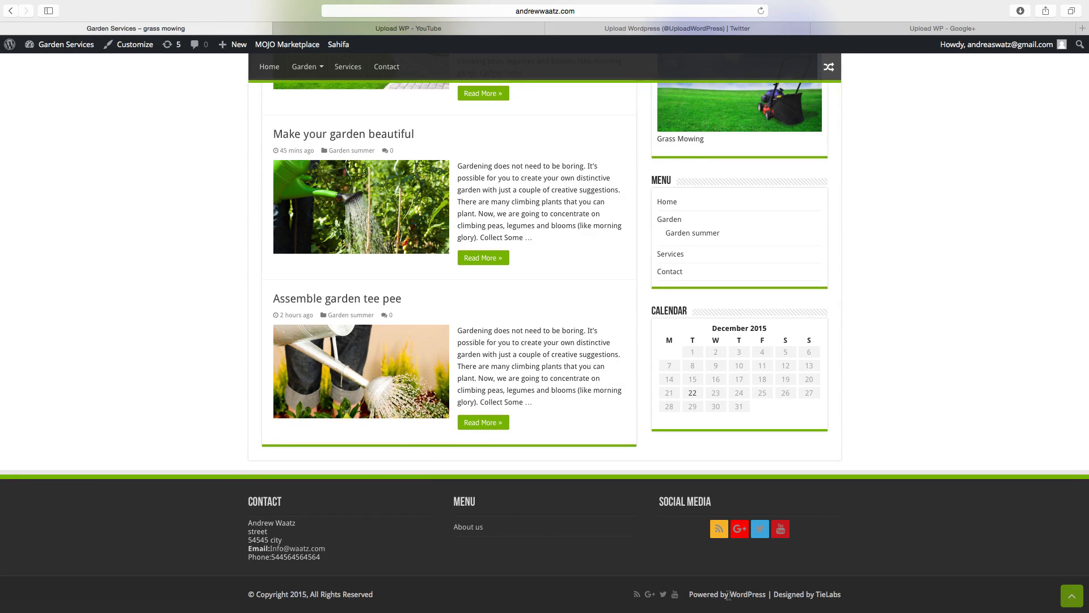
mouse_move(826, 594)
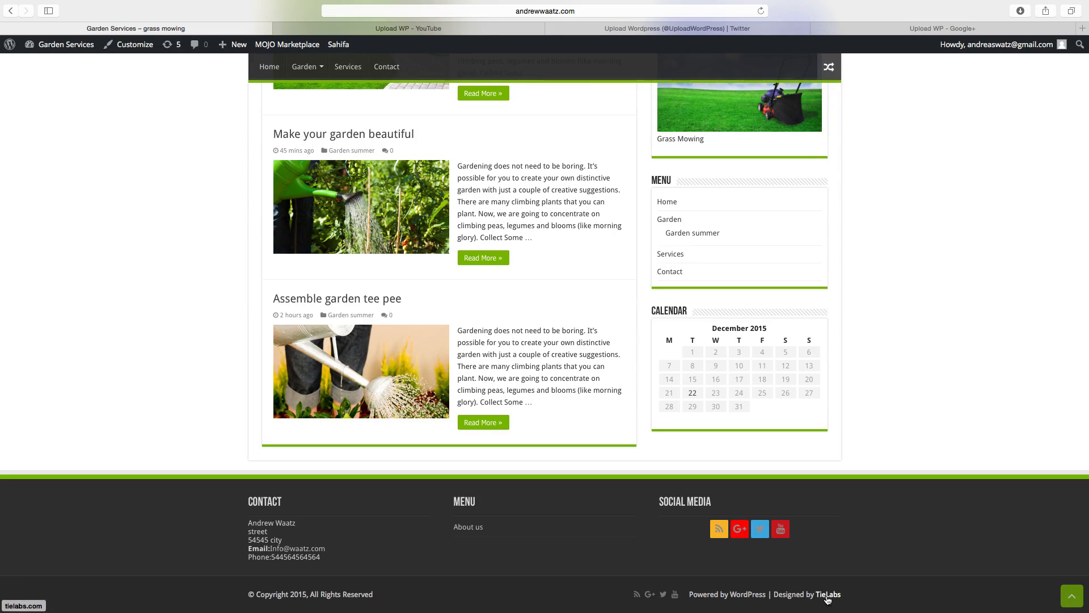
mouse_move(782, 546)
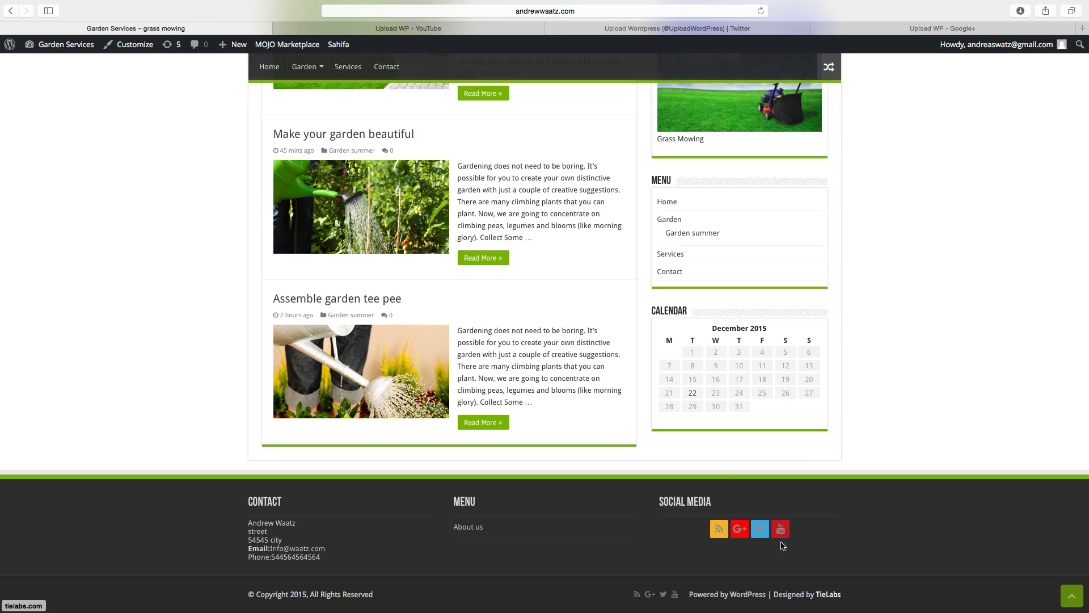
Replace Sahifa's Footer Text Two with 'Designed By Andrew Waatz'.
click(339, 44)
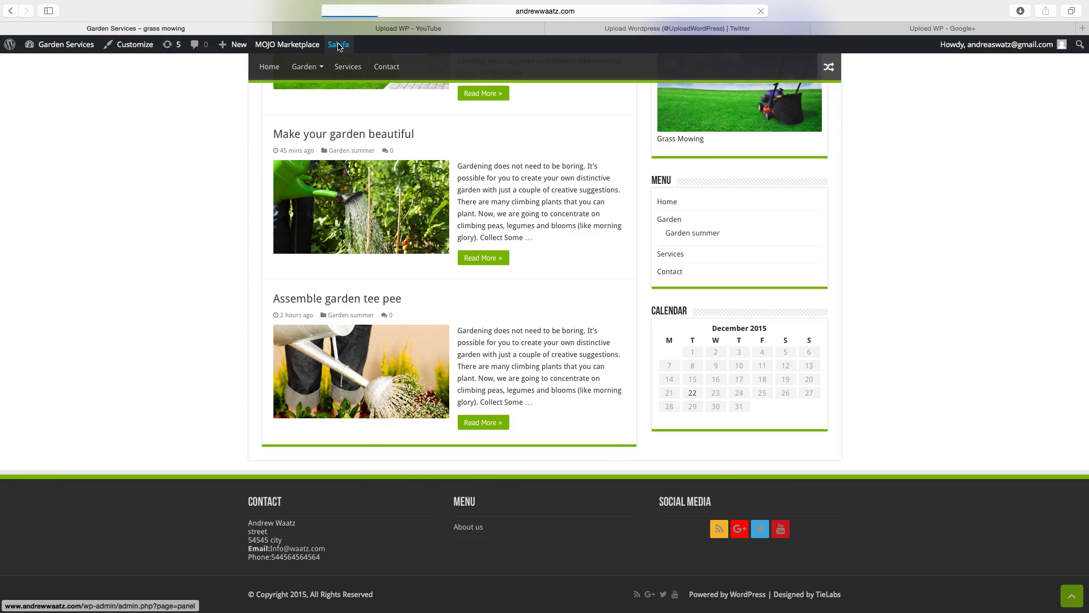
click(339, 44)
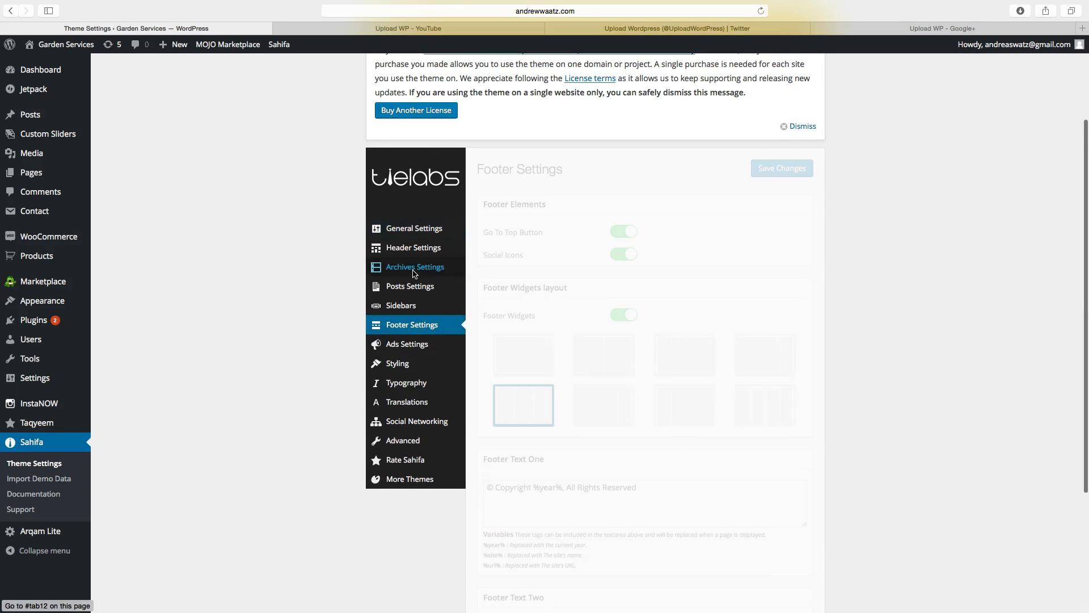
scroll(down, 3)
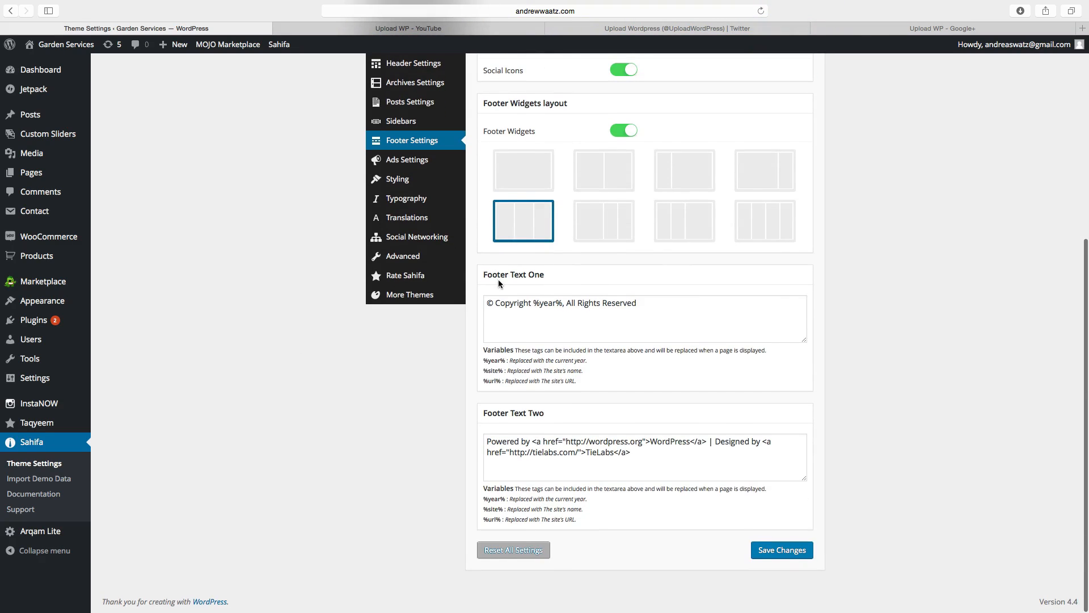
mouse_move(530, 282)
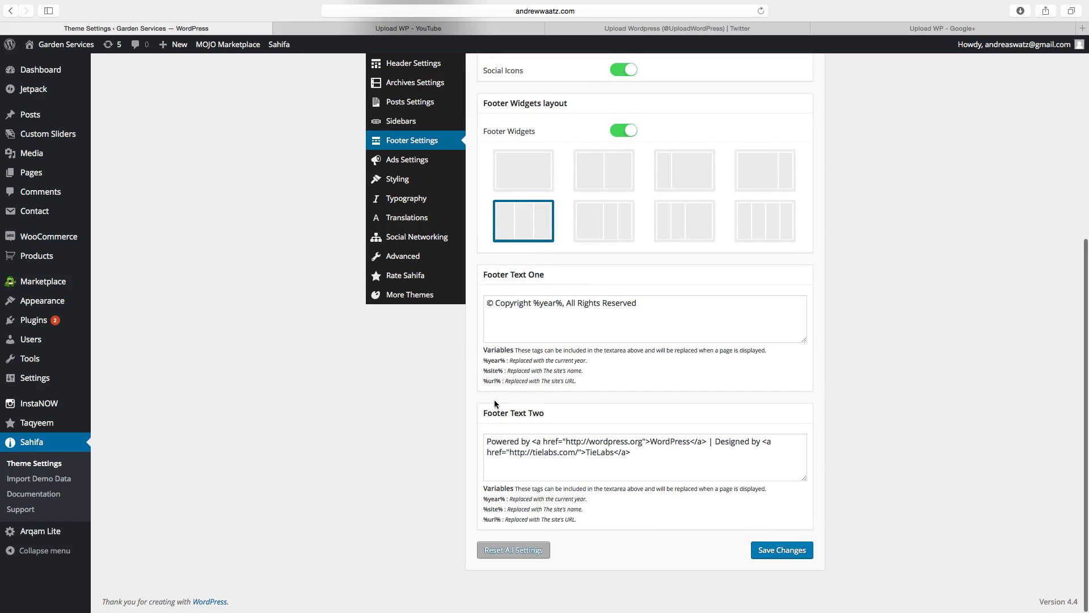
mouse_move(542, 420)
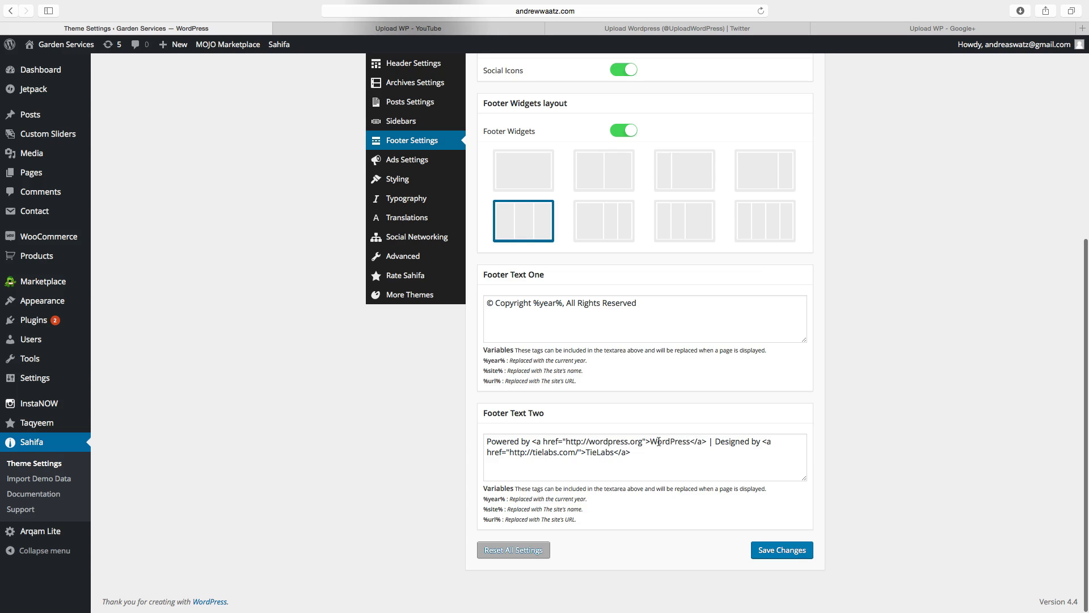
mouse_move(778, 445)
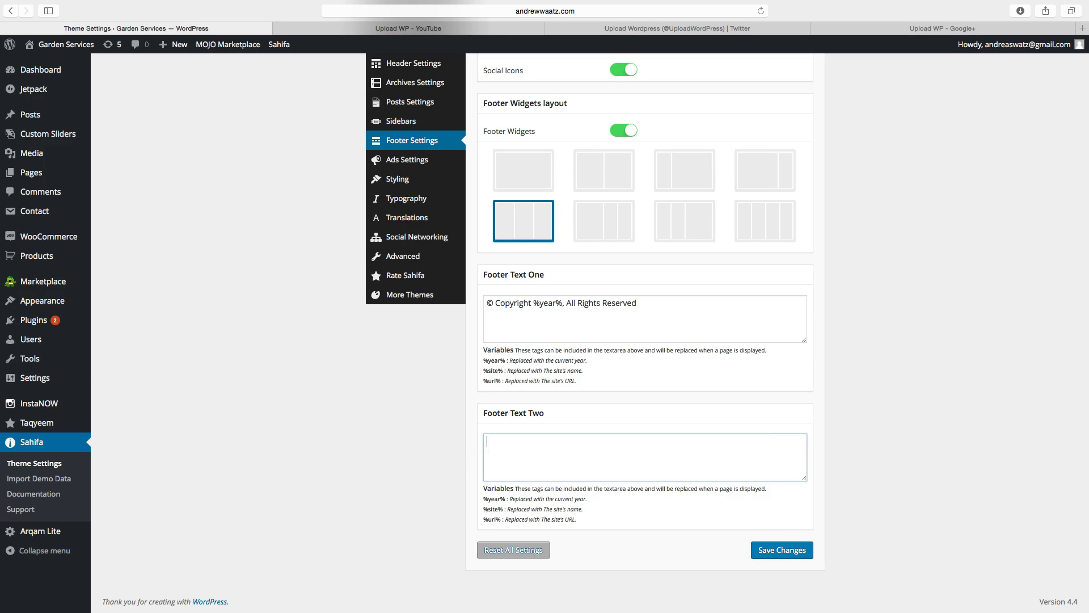
text(Designed)
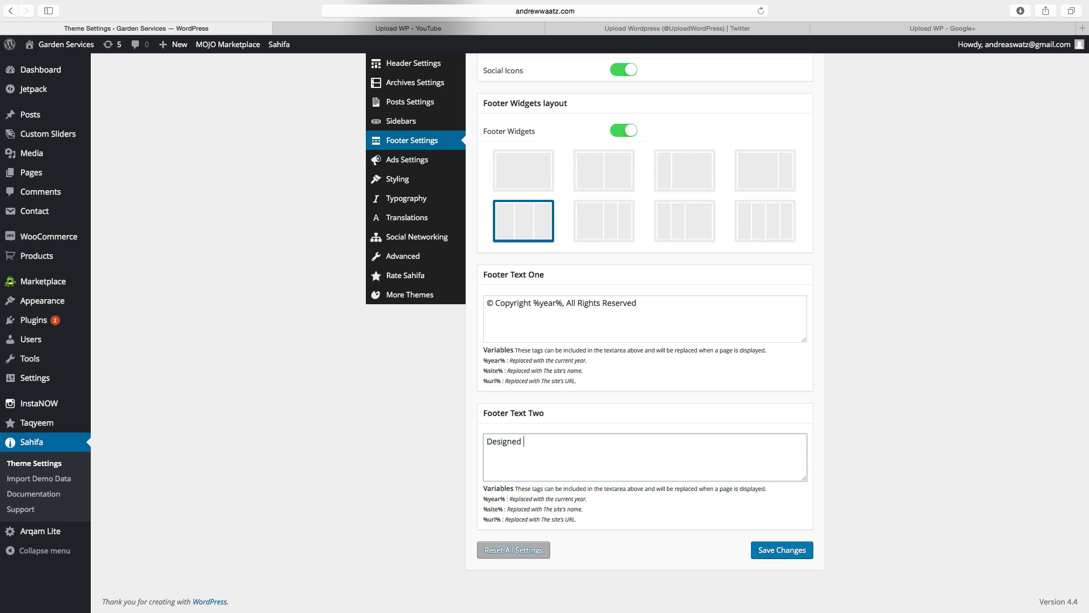
text(By)
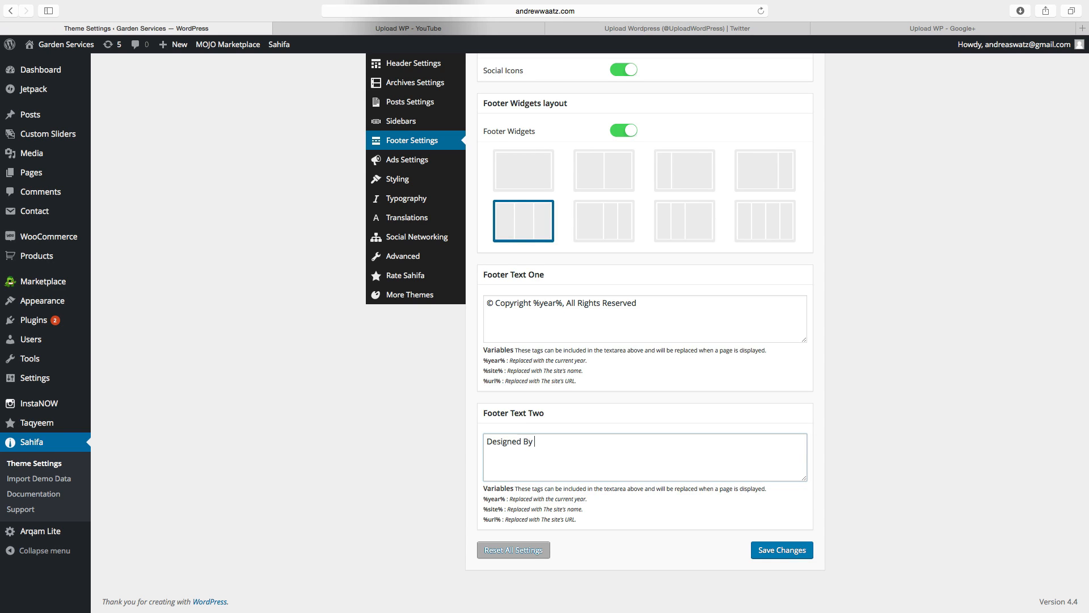
text(Andrew)
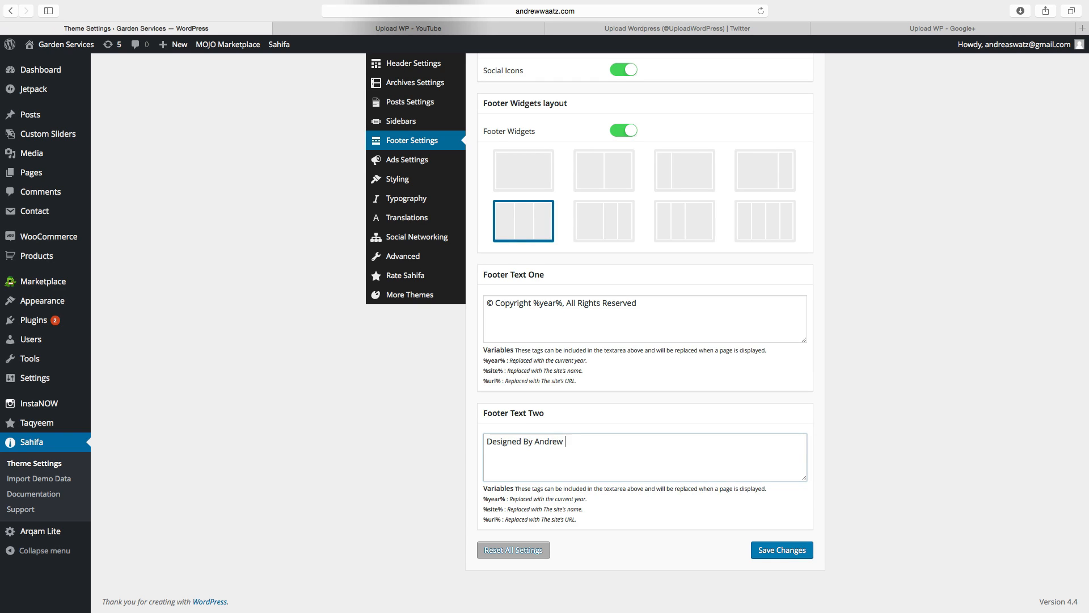
text(Waatz)
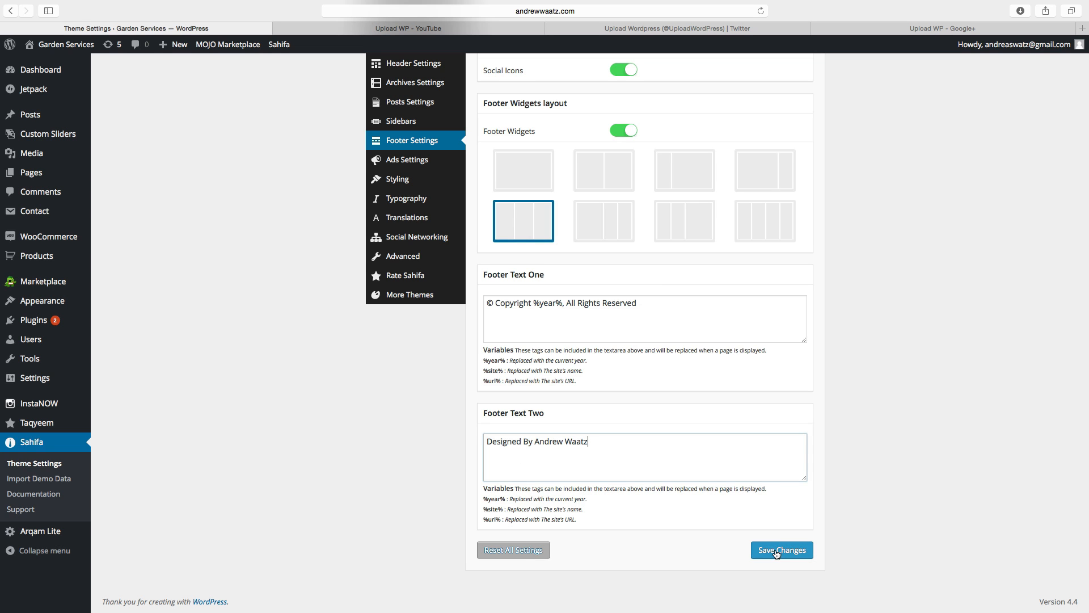
Save the Footer Settings and check the live footer shows 'Designed By Andrew Waatz'.
click(780, 550)
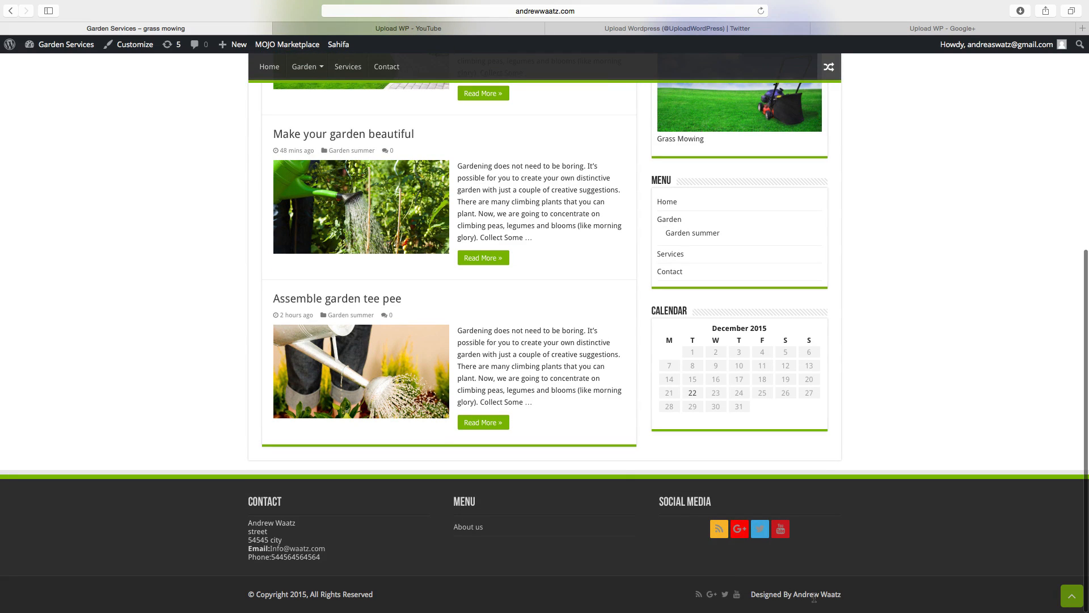
mouse_move(742, 595)
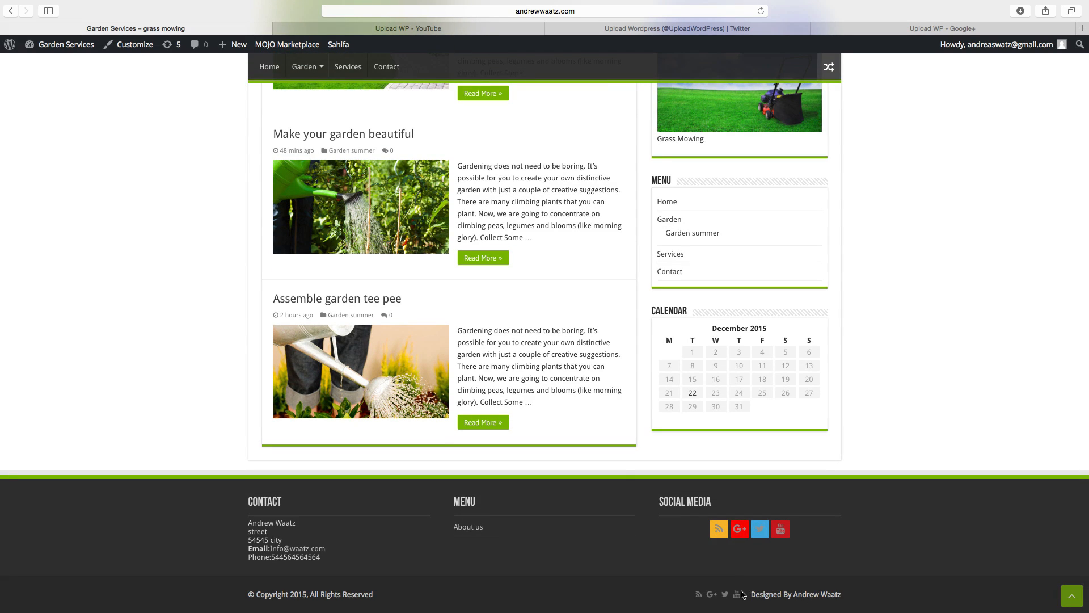
mouse_move(725, 594)
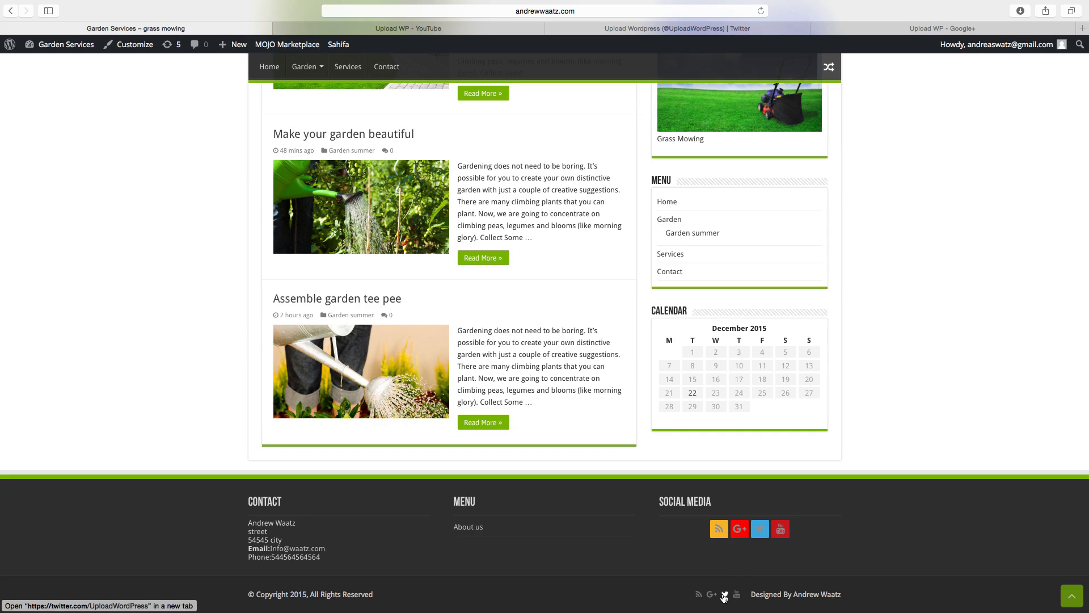
mouse_move(709, 597)
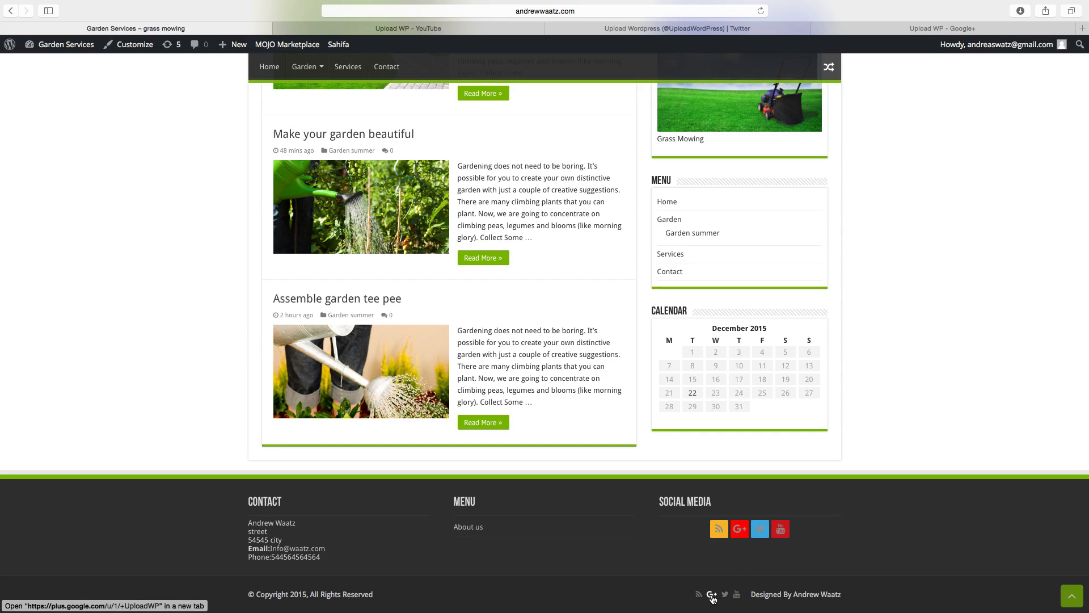
scroll(up, 3)
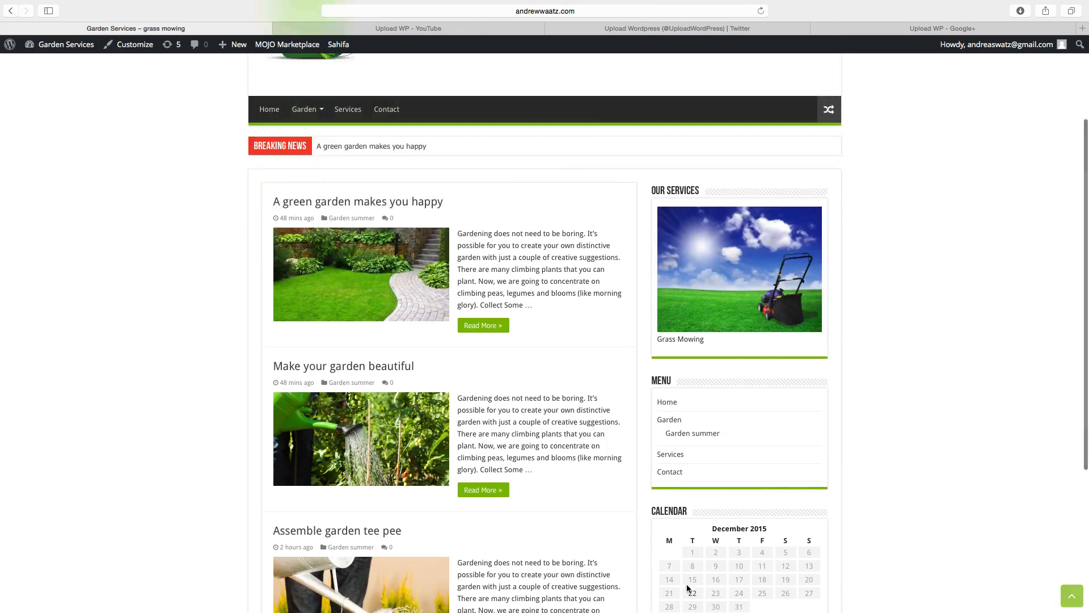
scroll(up, 3)
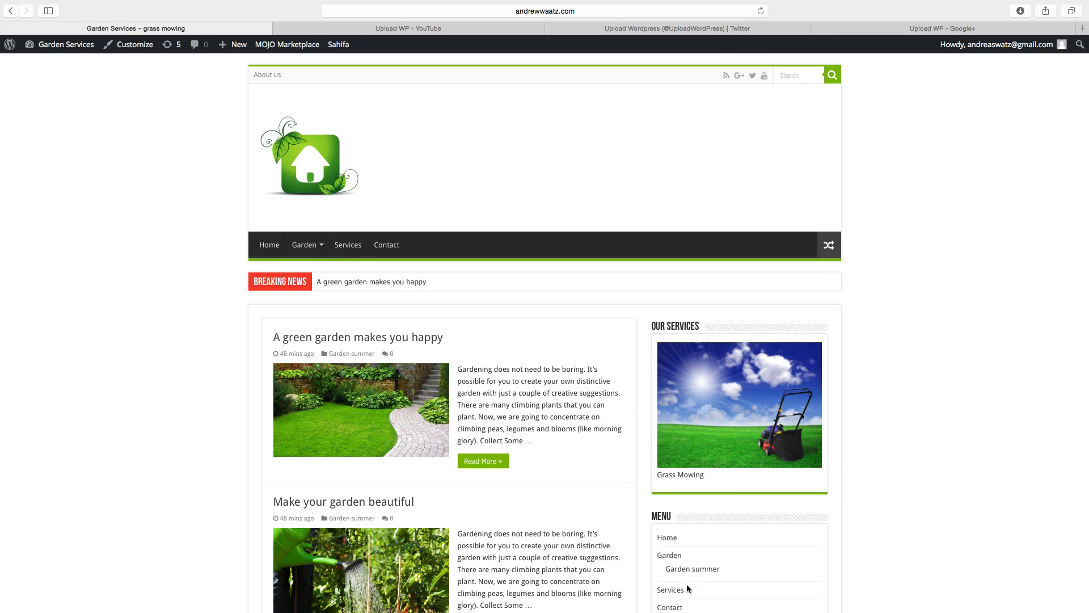